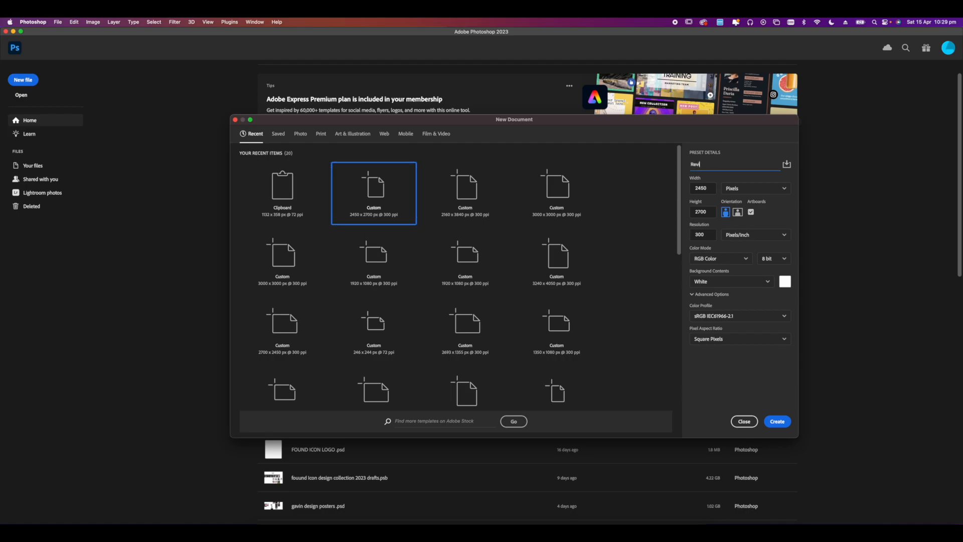
Create a 2450×2700 px, 300 ppi document named Revision Dept and place the portrait photo.
click(776, 422)
text(ion Dept)
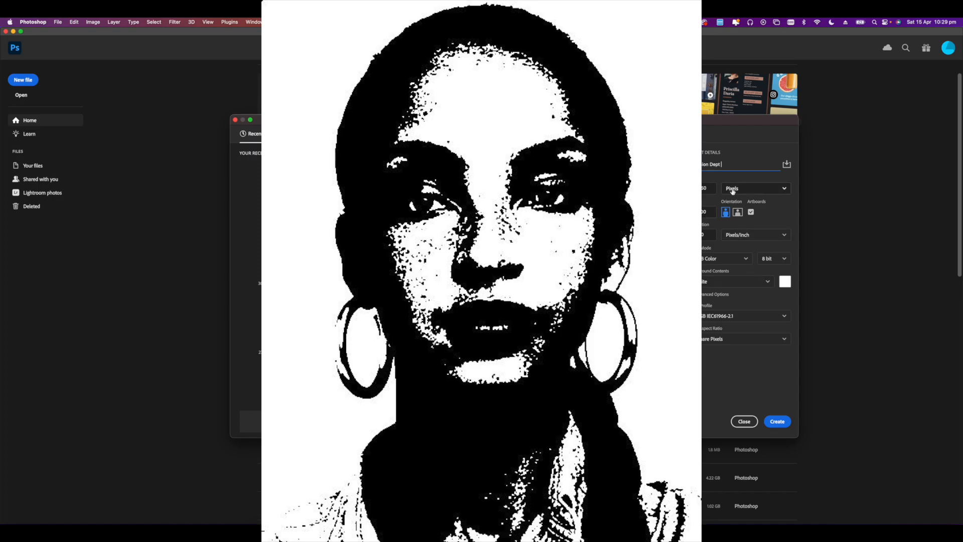
click(777, 421)
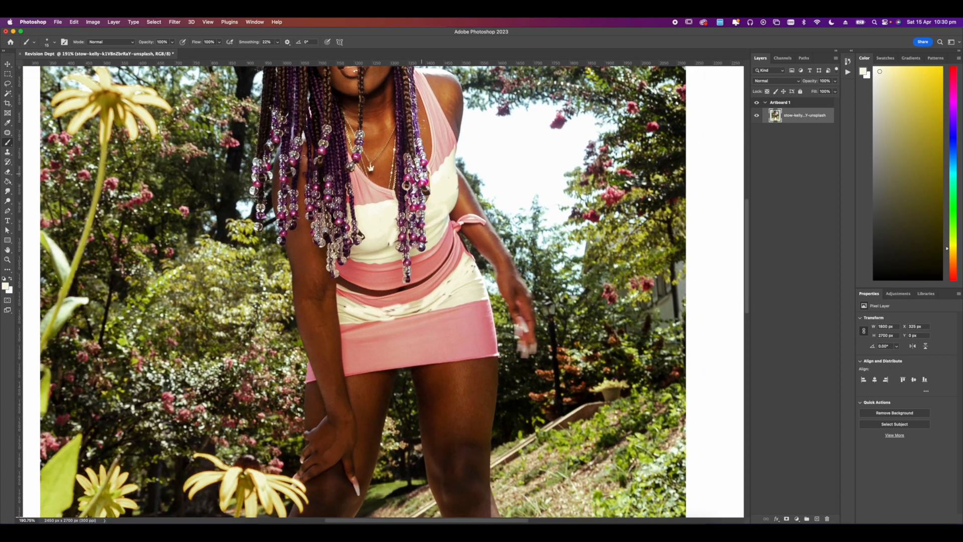
Fit the artboard in view and mask away the garden so the woman sits alone on white.
key(cmd+0)
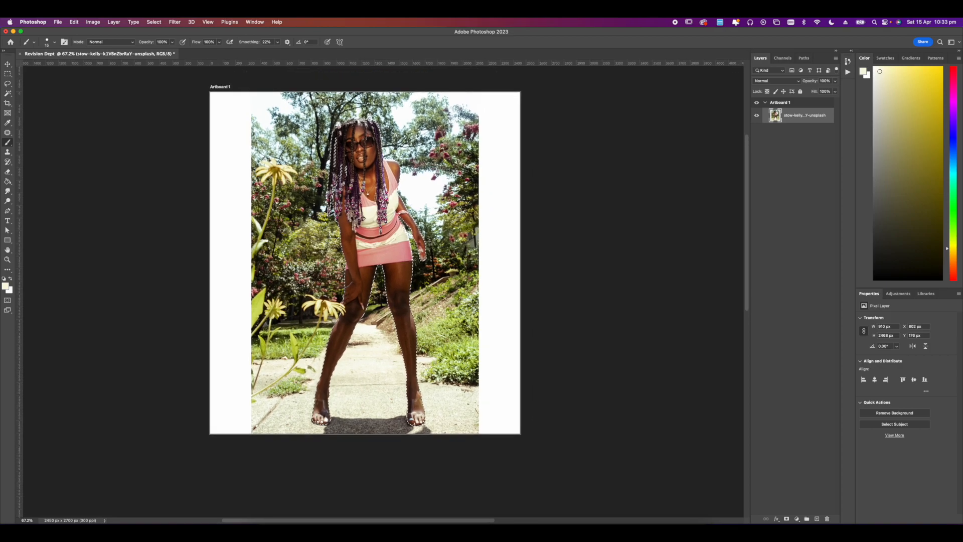
click(894, 412)
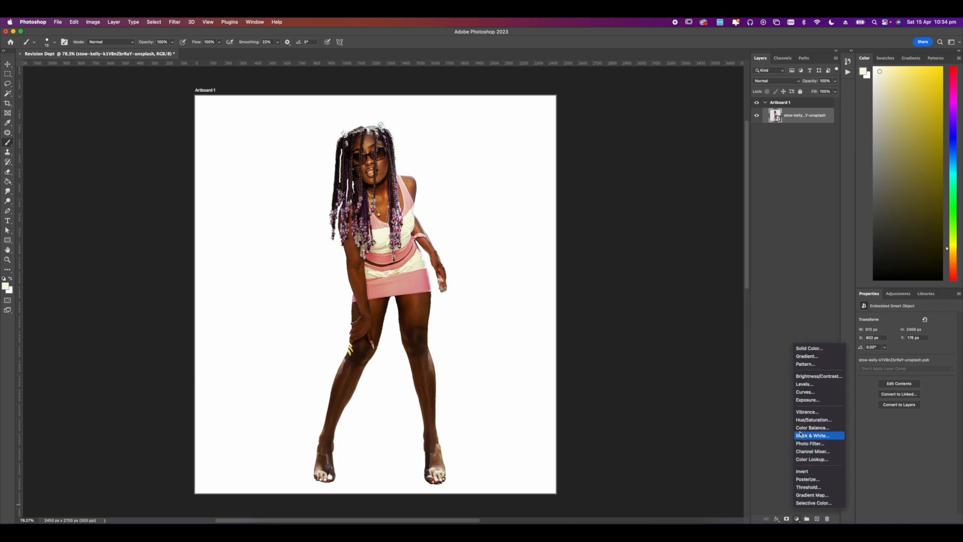
Add a Black & White adjustment, merge photo and adjustment into a smart object, then add a Gradient Map.
click(812, 435)
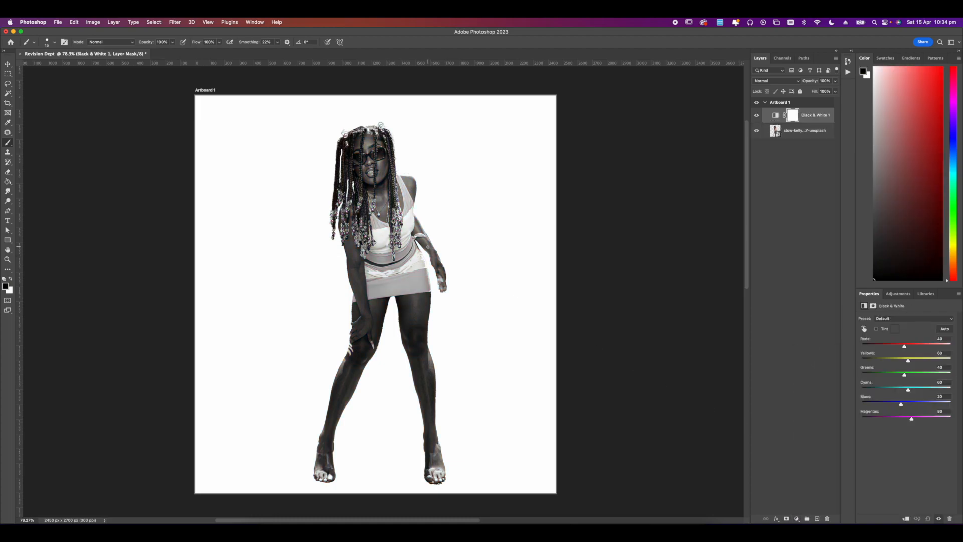
right_click(799, 114)
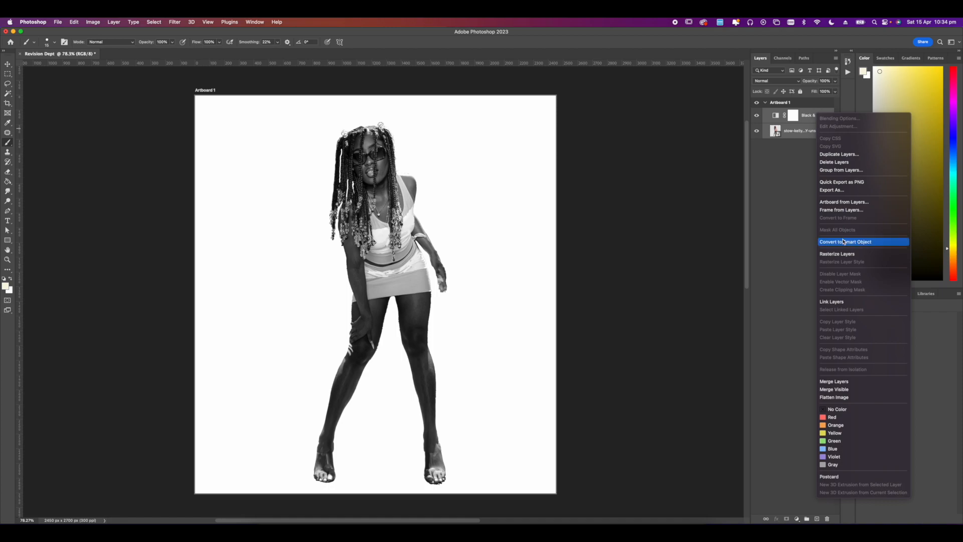
click(845, 241)
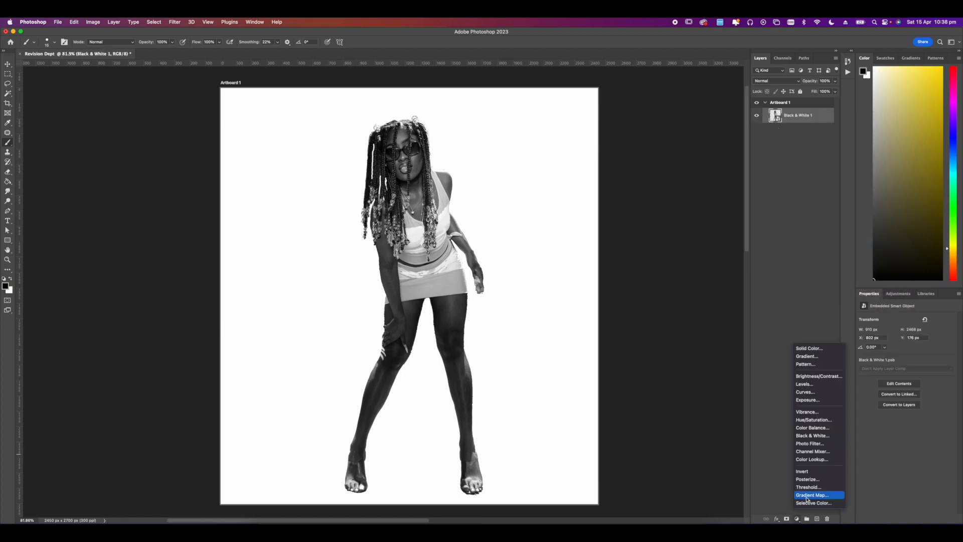
click(812, 495)
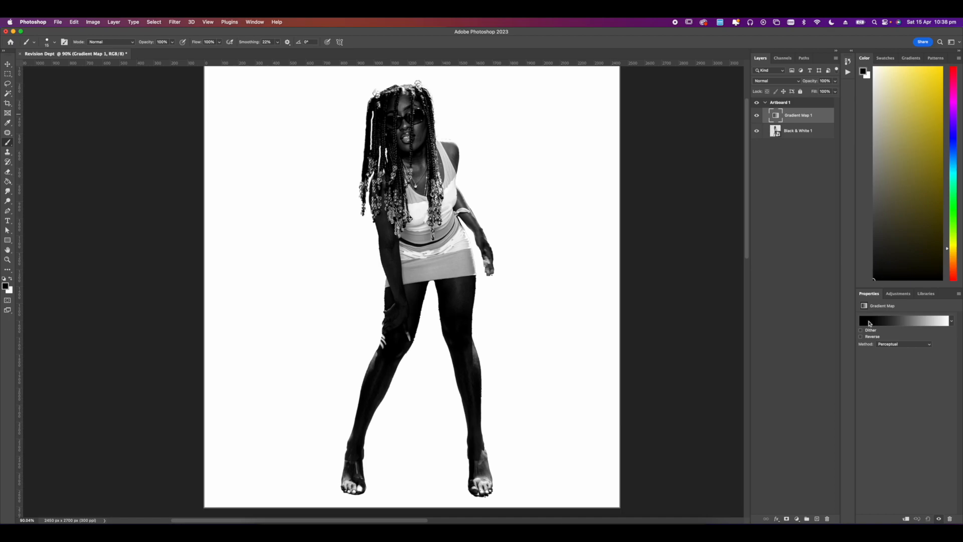
click(903, 320)
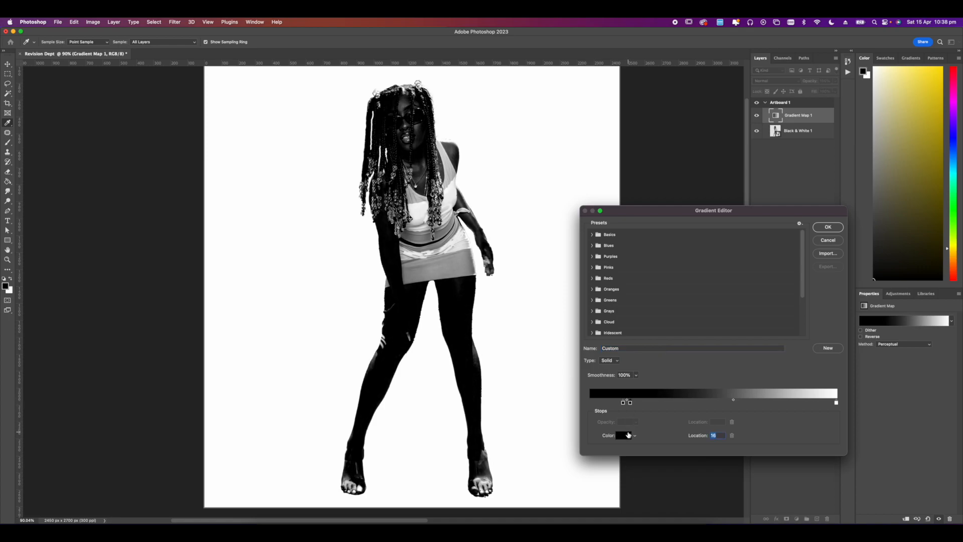
Edit the gradient into hard black, white and pale blue stops and confirm the chrome-look gradient.
click(625, 435)
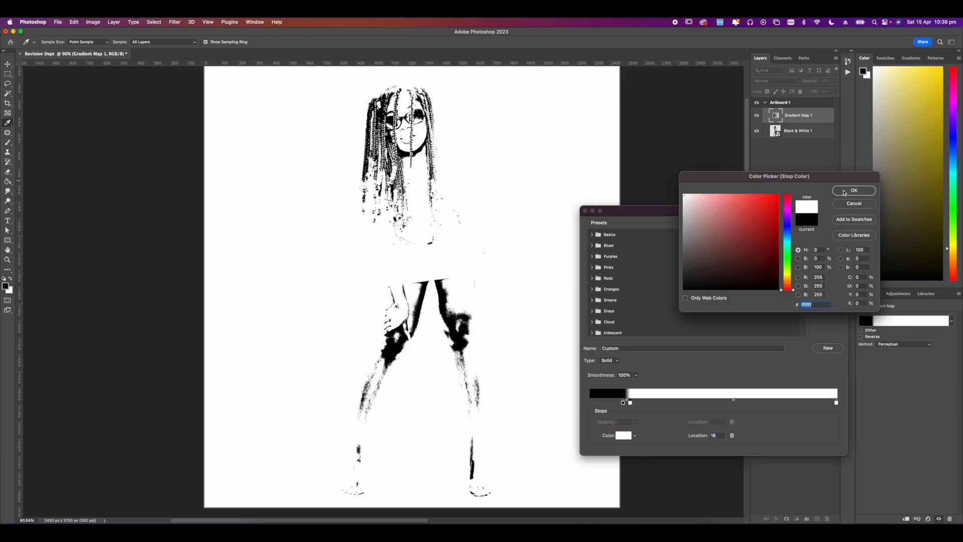
click(853, 190)
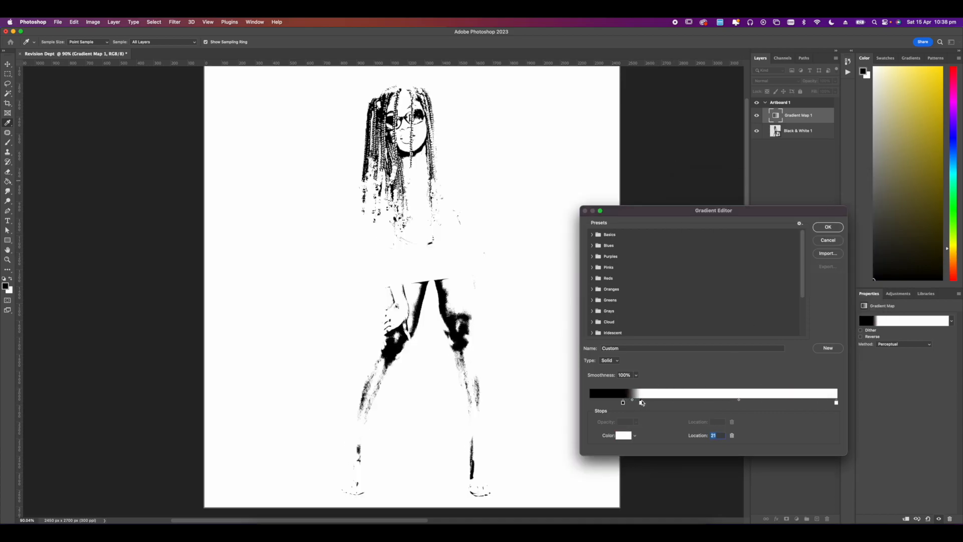
drag(631, 400, 634, 400)
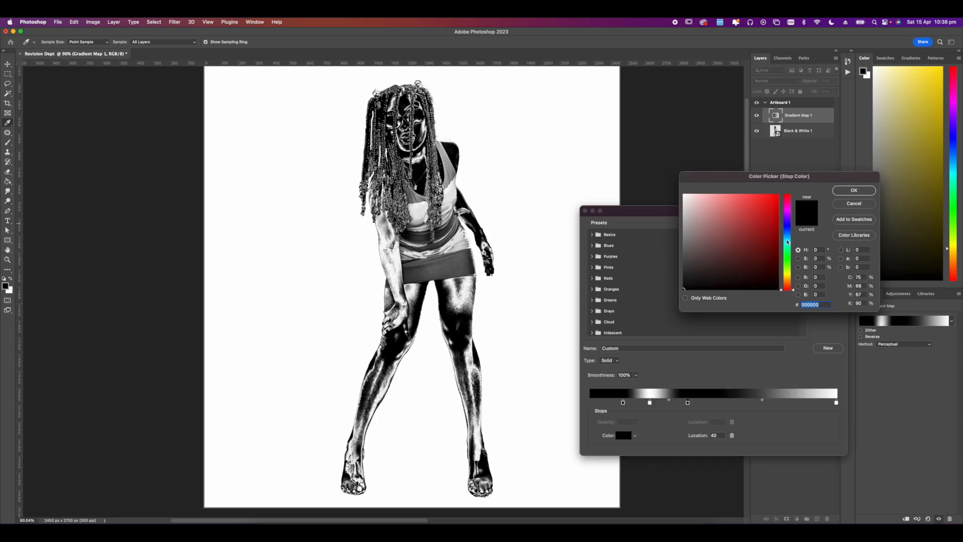
click(753, 206)
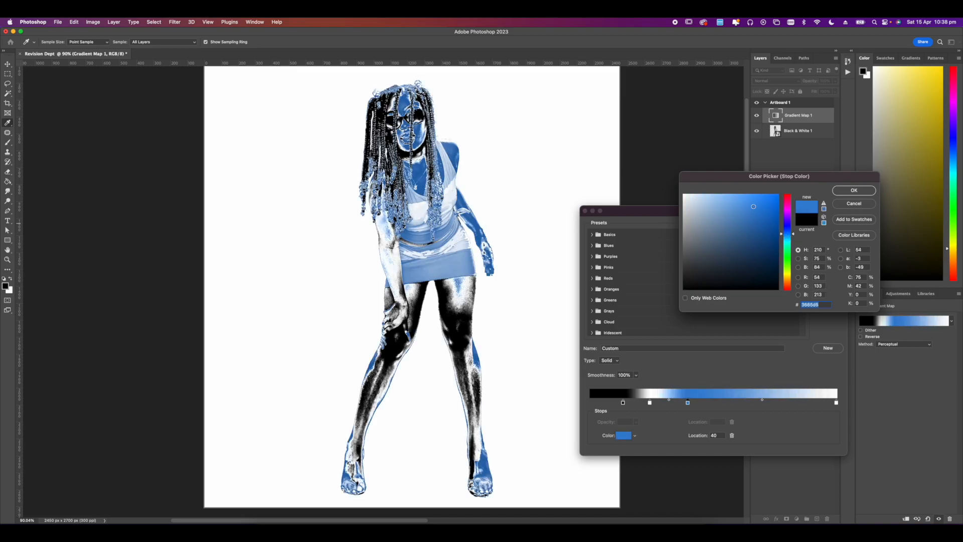
click(711, 183)
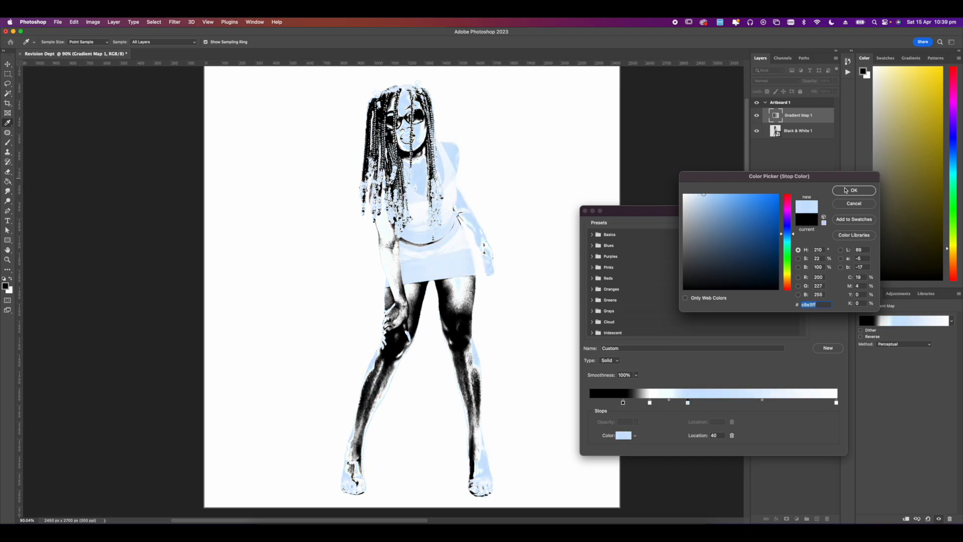
click(853, 190)
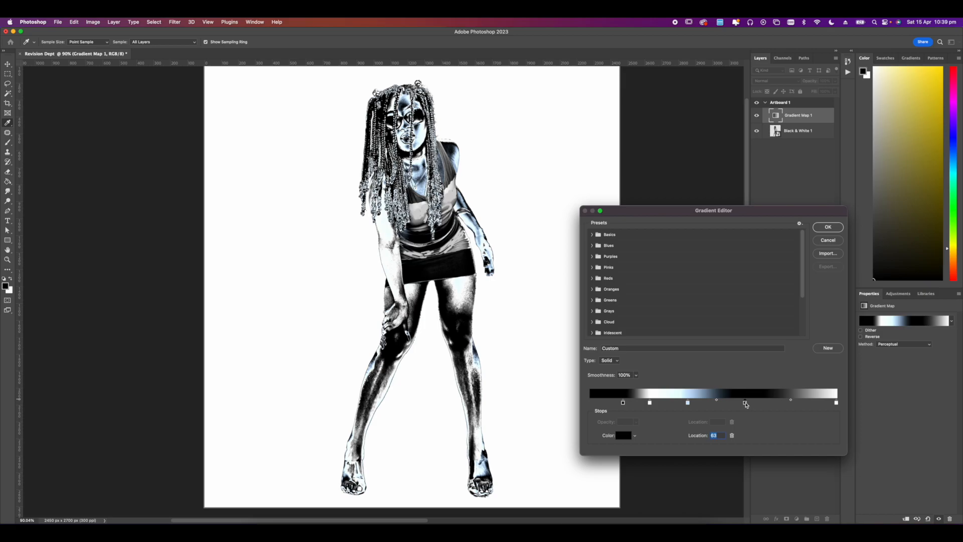
drag(747, 403, 755, 403)
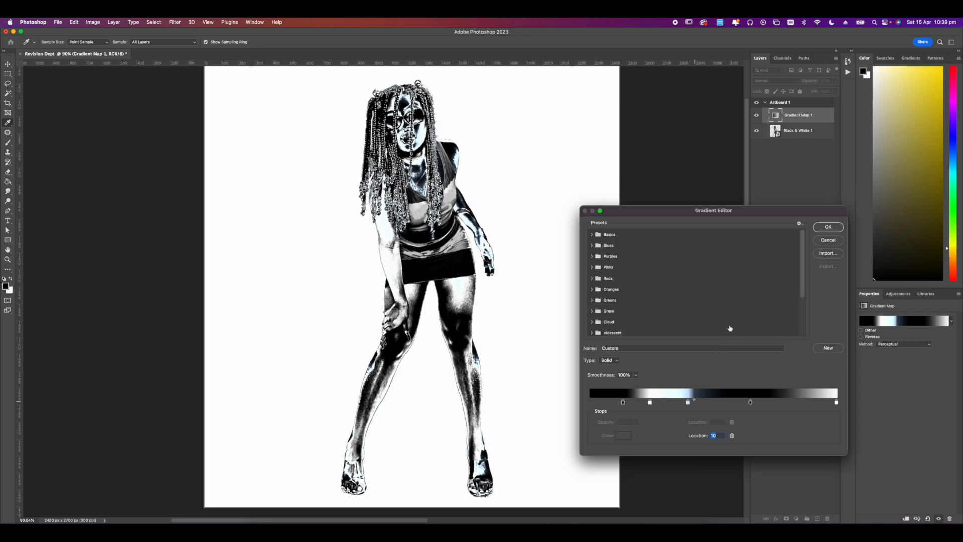
click(828, 226)
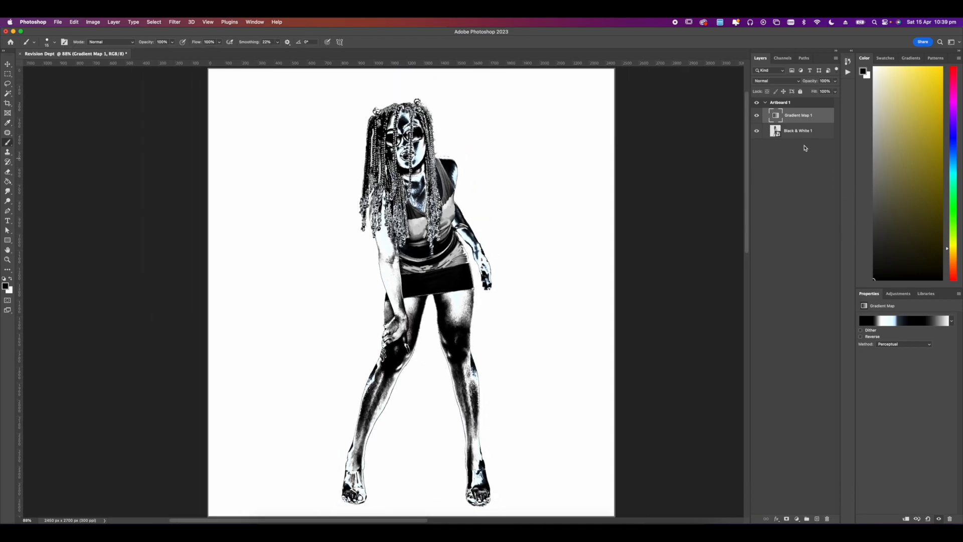
Apply a Filter Gallery Halftone Pattern (dot type) to the Black & White 1 smart object.
click(798, 130)
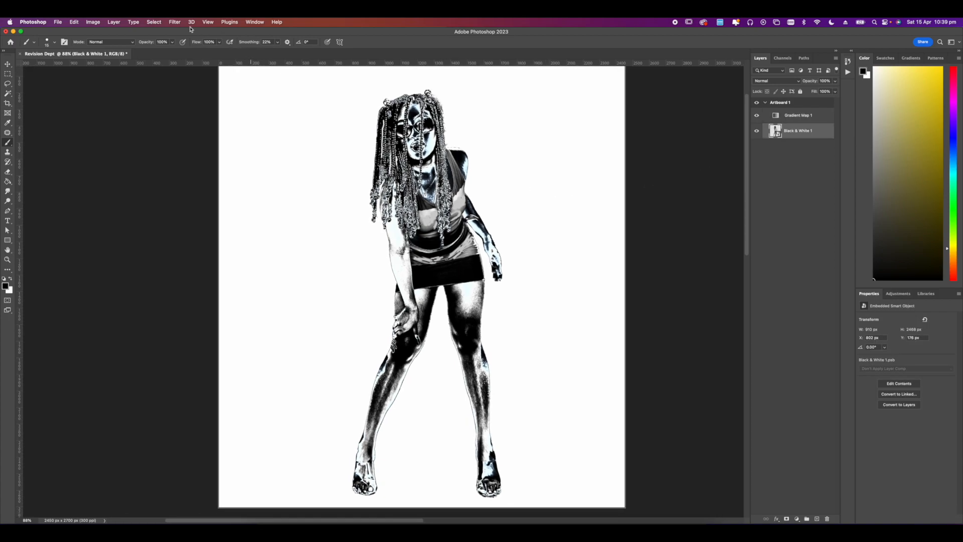
click(174, 21)
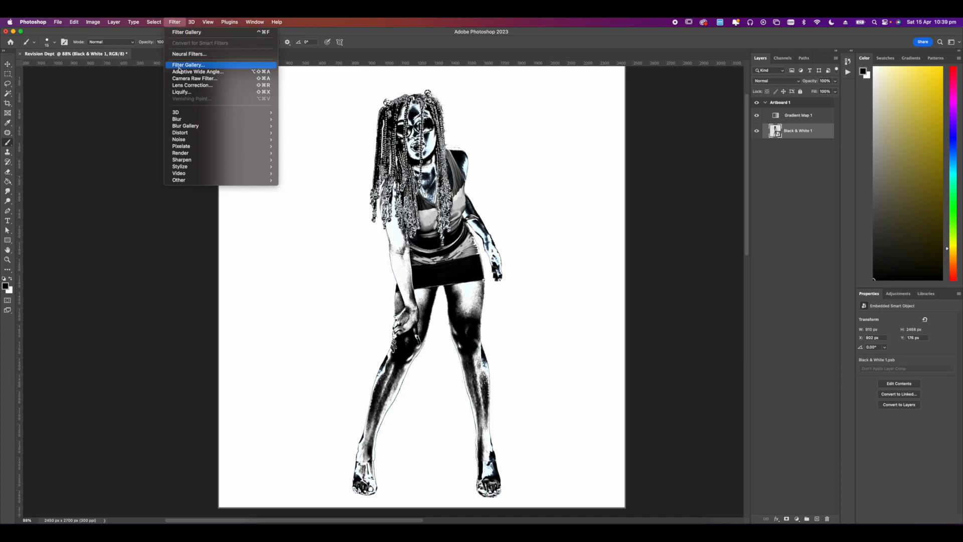
click(187, 64)
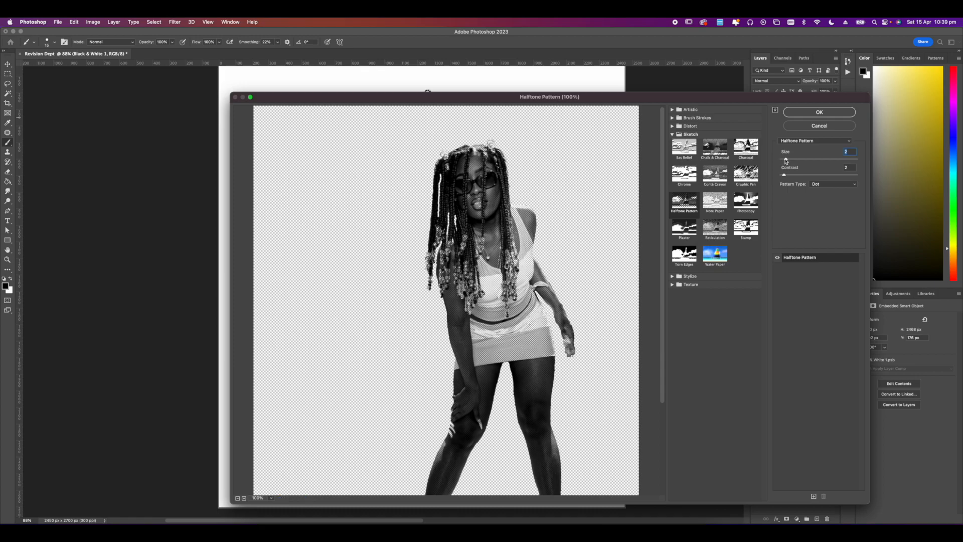
click(820, 112)
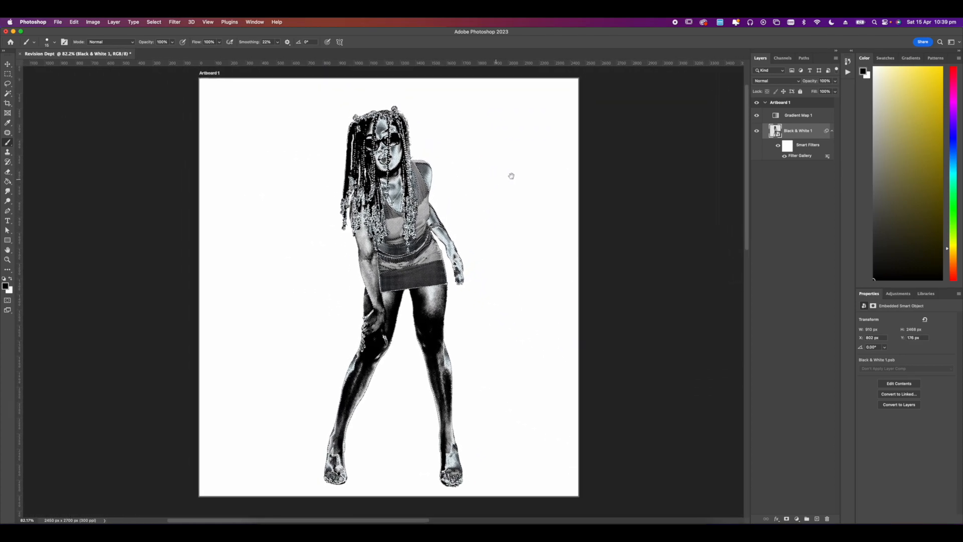
Clip Gradient Map 1 to the halftone cutout and return to the cutout layer for a Threshold adjustment.
click(798, 115)
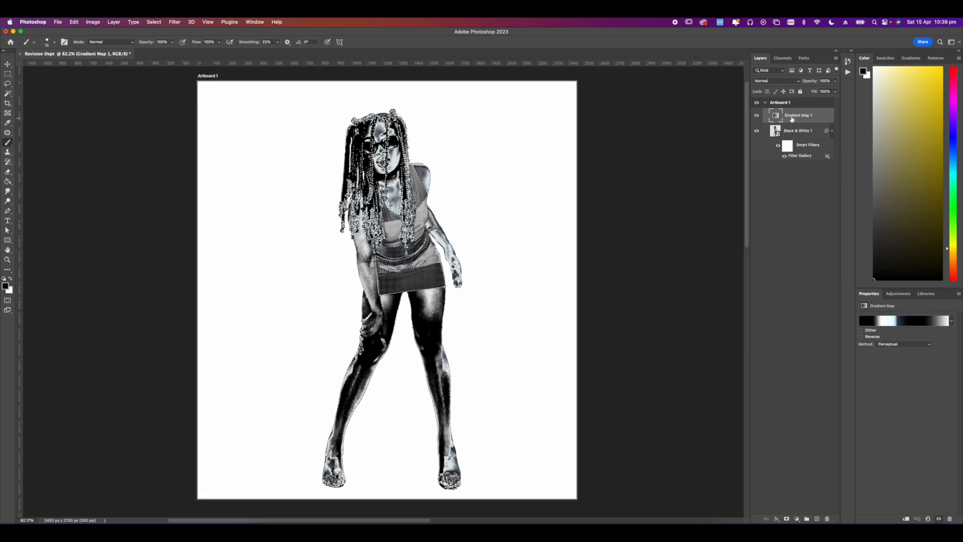
right_click(797, 116)
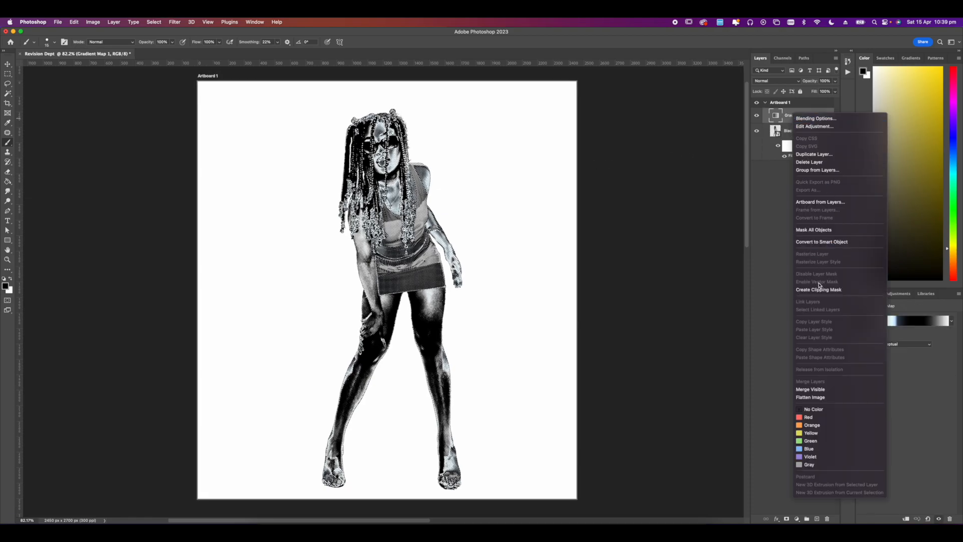
click(806, 299)
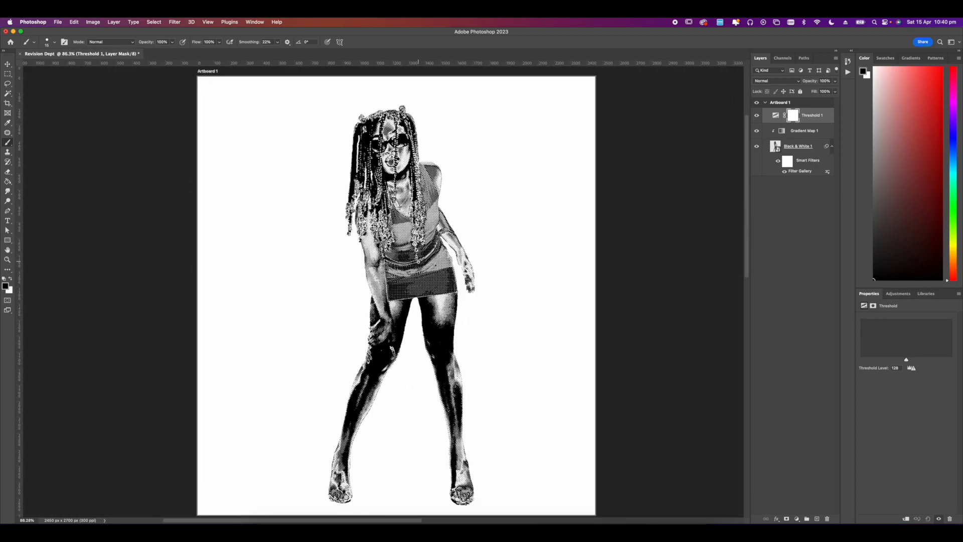
click(799, 146)
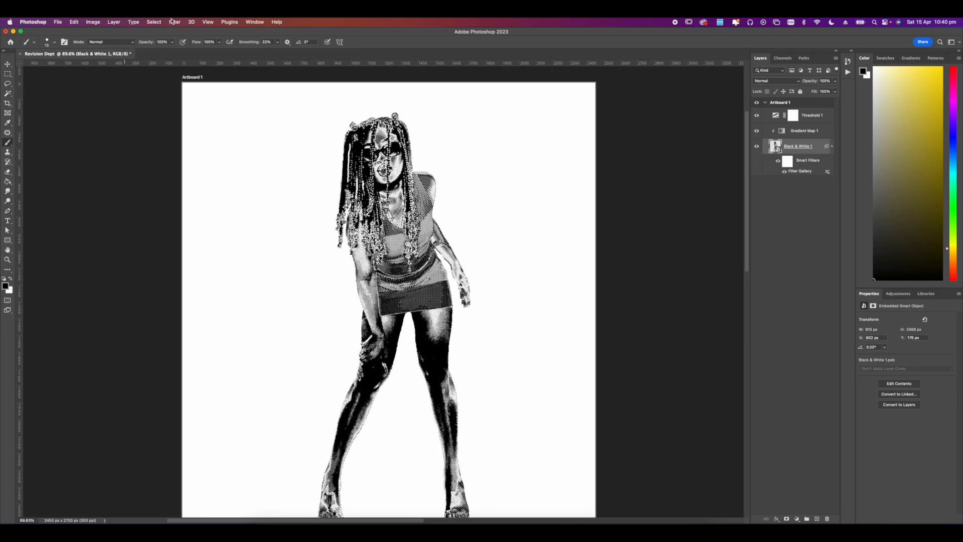
Add 7% uniform monochromatic noise to the halftone portrait as a smart filter.
click(175, 21)
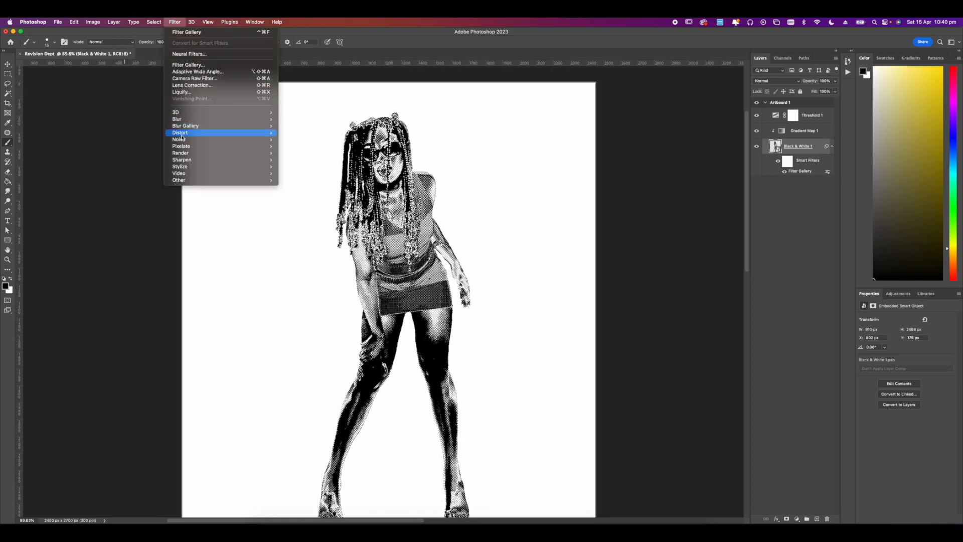
click(179, 138)
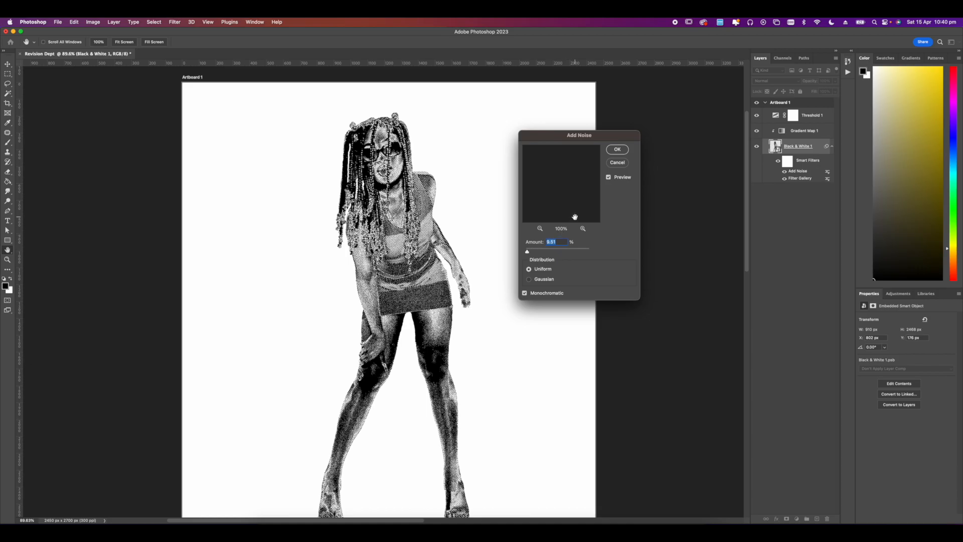
mouse_move(565, 237)
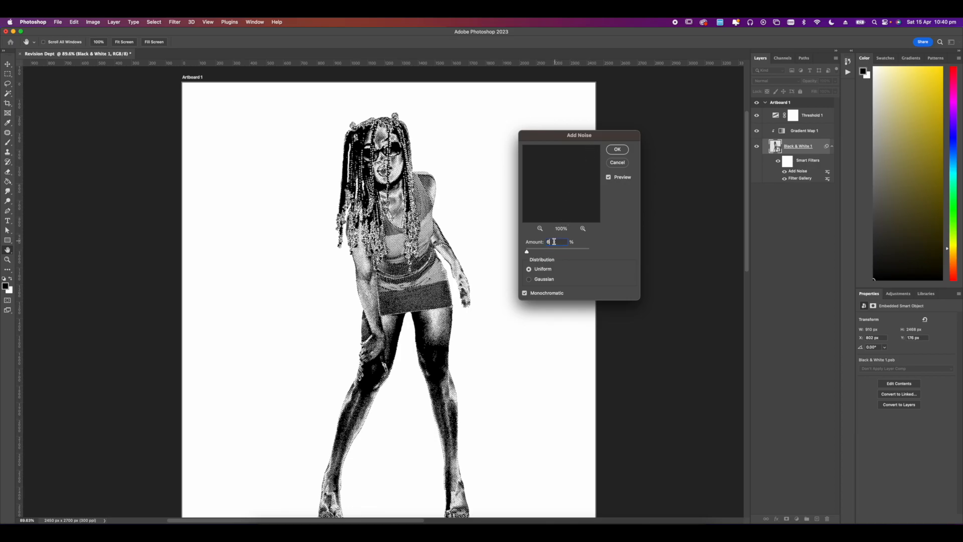
text(7)
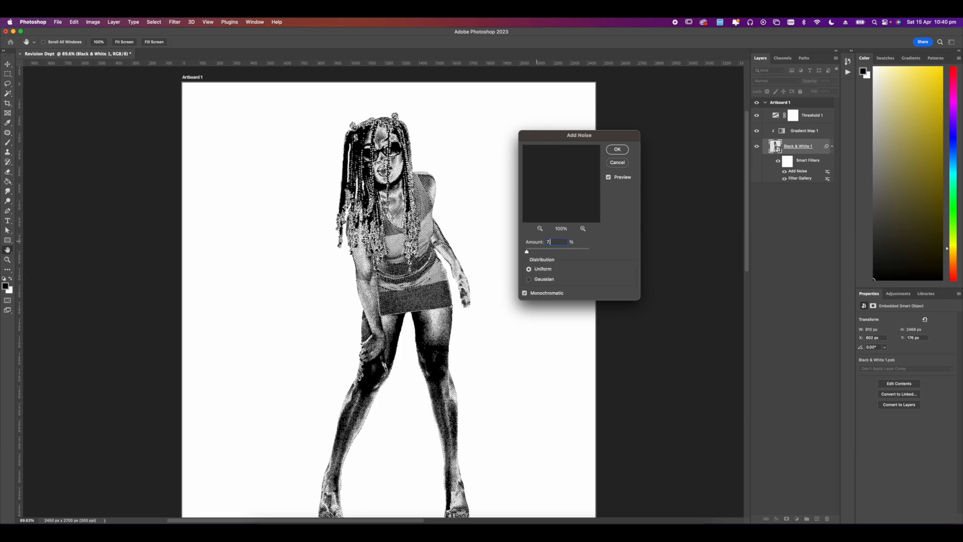
click(617, 150)
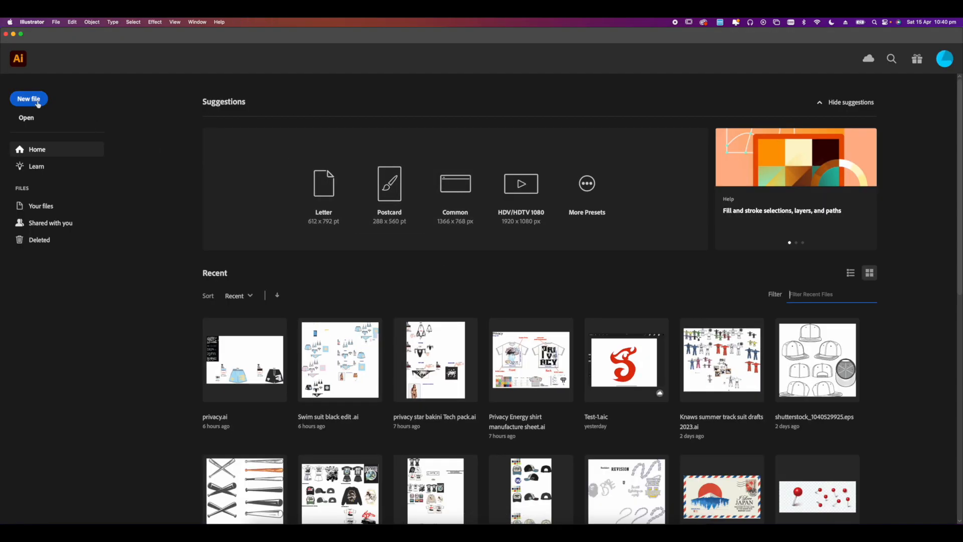
Create a 2700×2450 px Illustrator document, type Revision and try a bold display font.
click(29, 98)
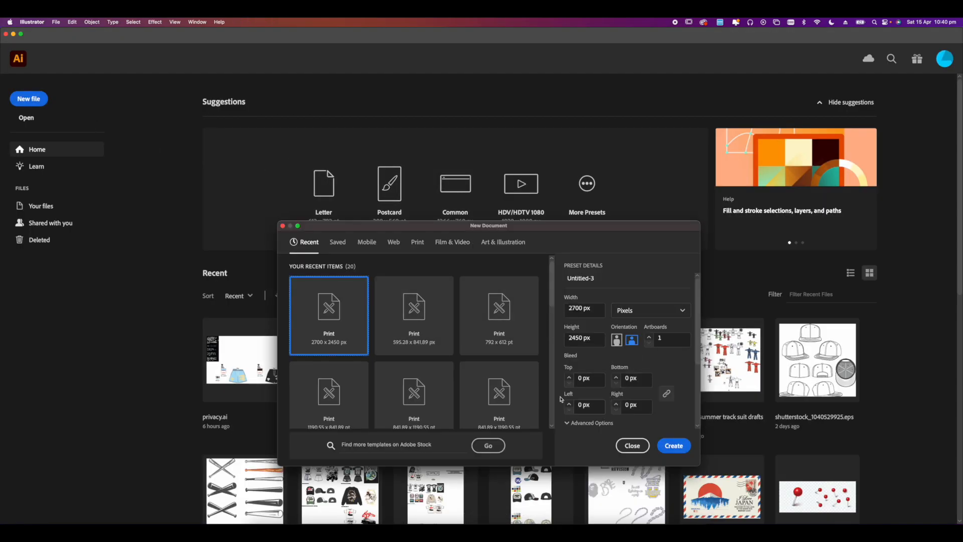
click(673, 445)
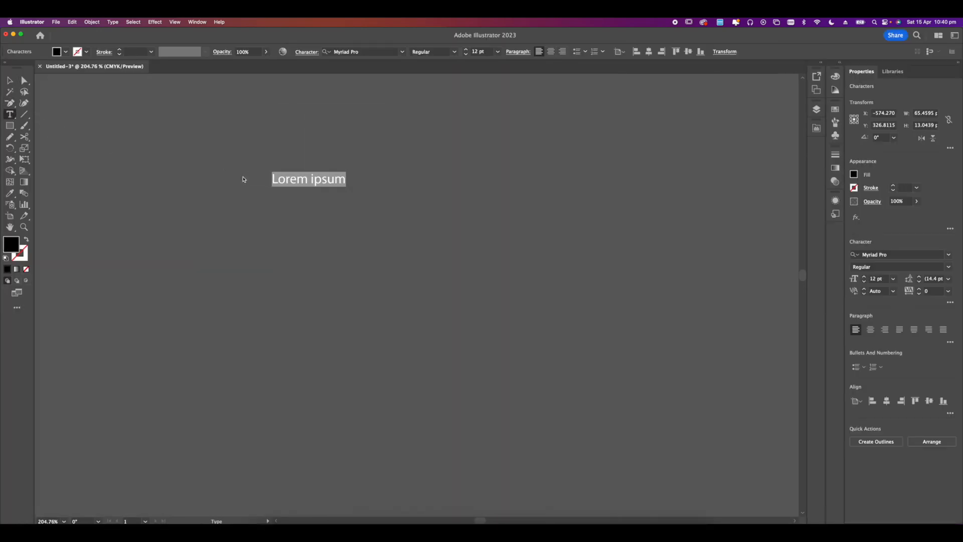
text(Rev)
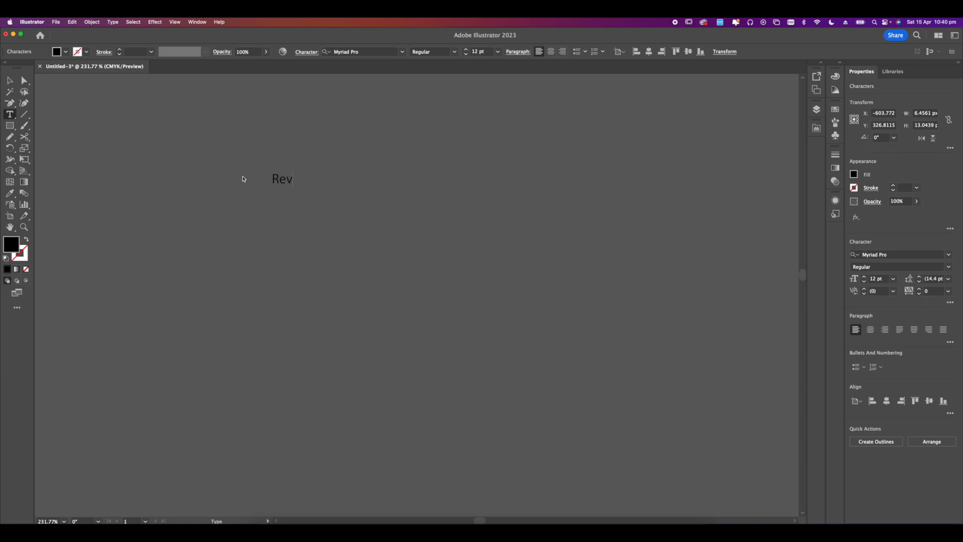
text(ision)
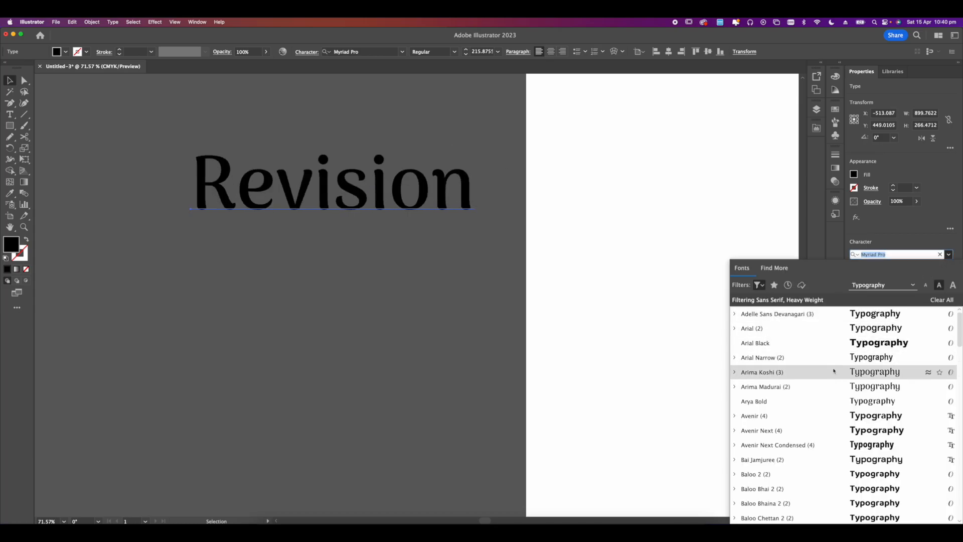
click(760, 284)
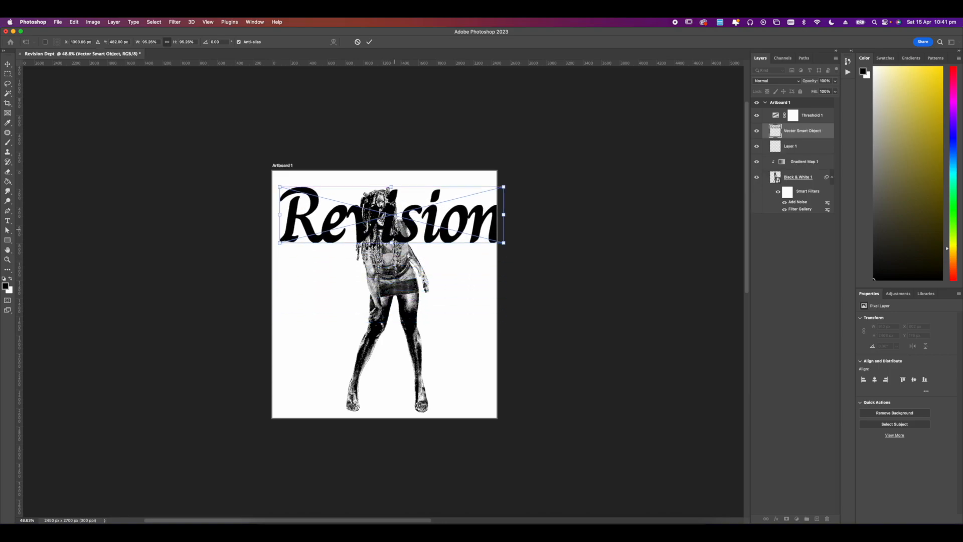
Stretch the Revision lettering across the top of the artboard and bring up the brush presets.
drag(503, 187, 472, 197)
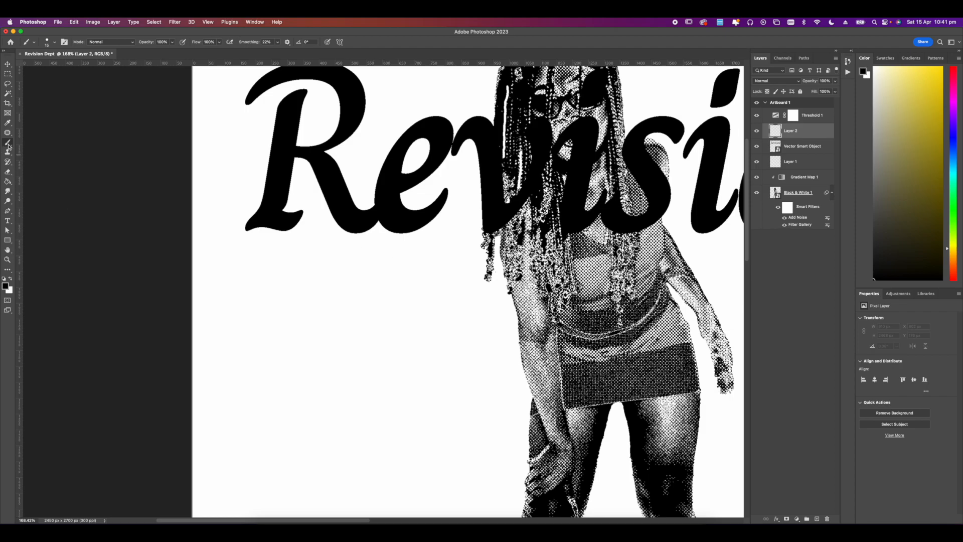
click(8, 143)
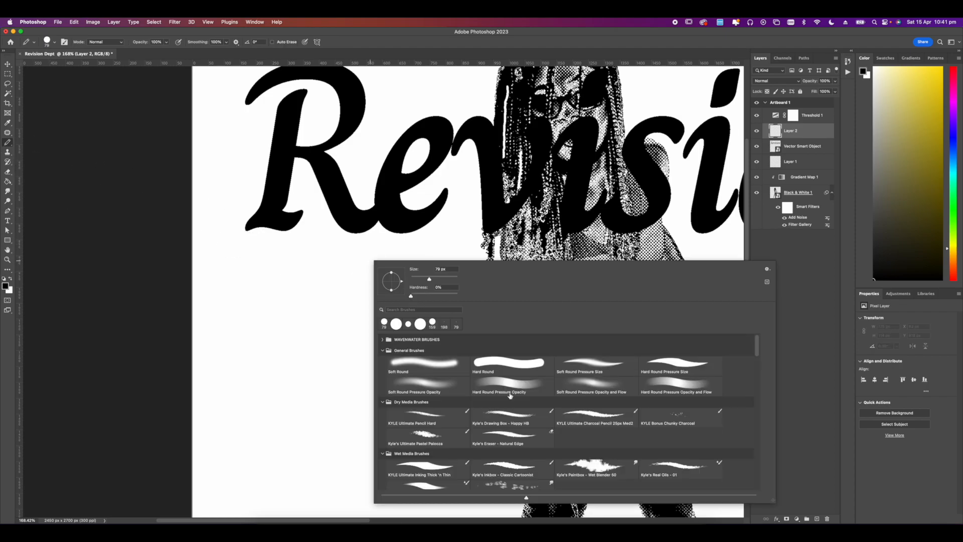
Pick a brush and hand-trace Revision as dripping black letterforms on the new layer.
click(595, 365)
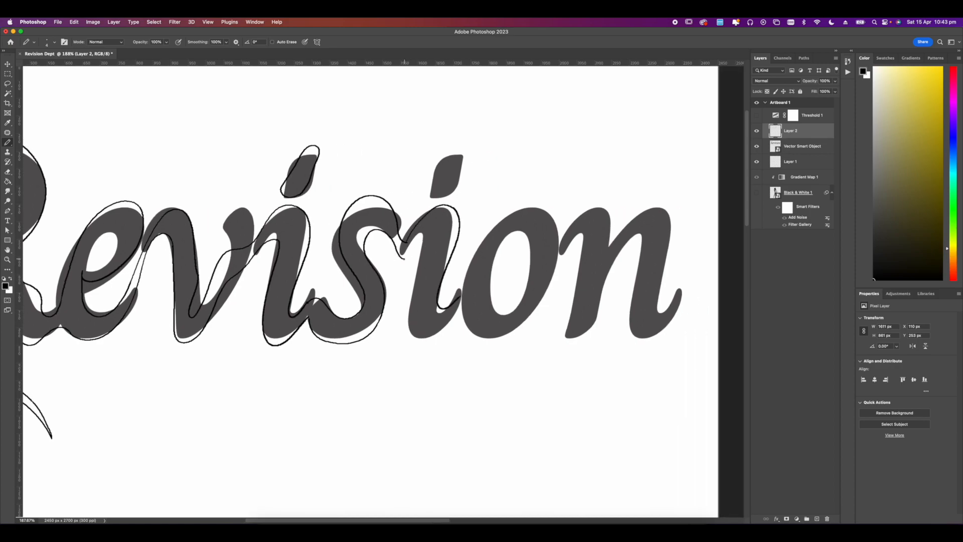
scroll(right, 3)
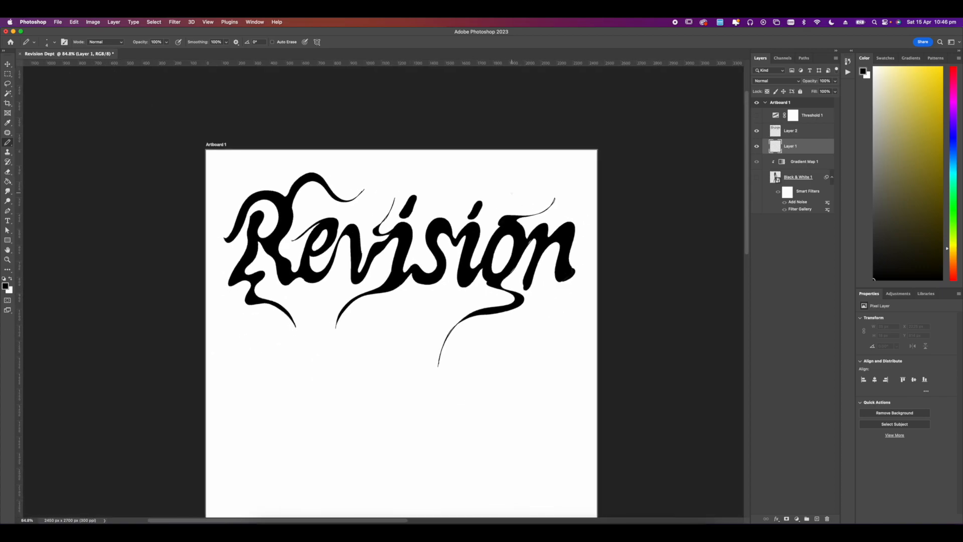
click(174, 22)
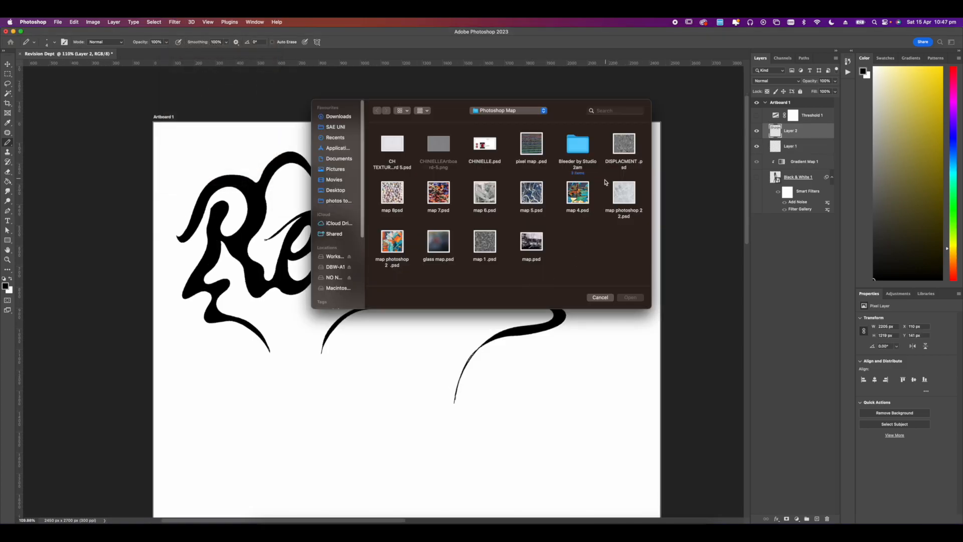
Distort the Revision lettering with a Displace filter using a texture image as the map.
click(532, 194)
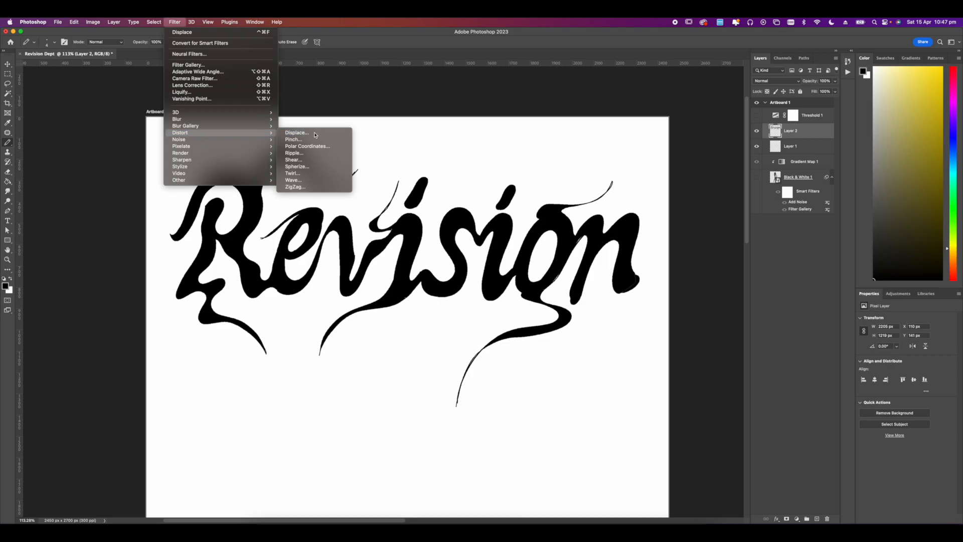
click(297, 132)
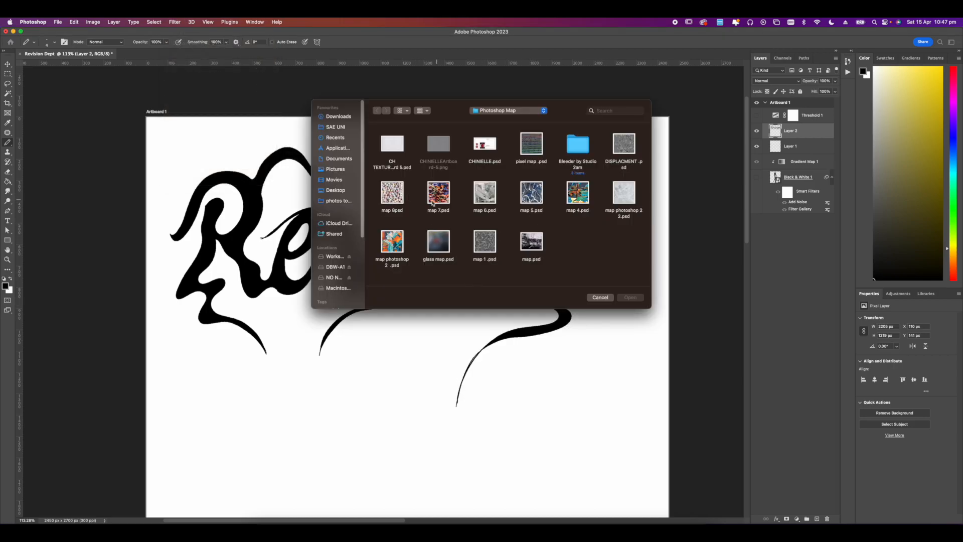
click(600, 297)
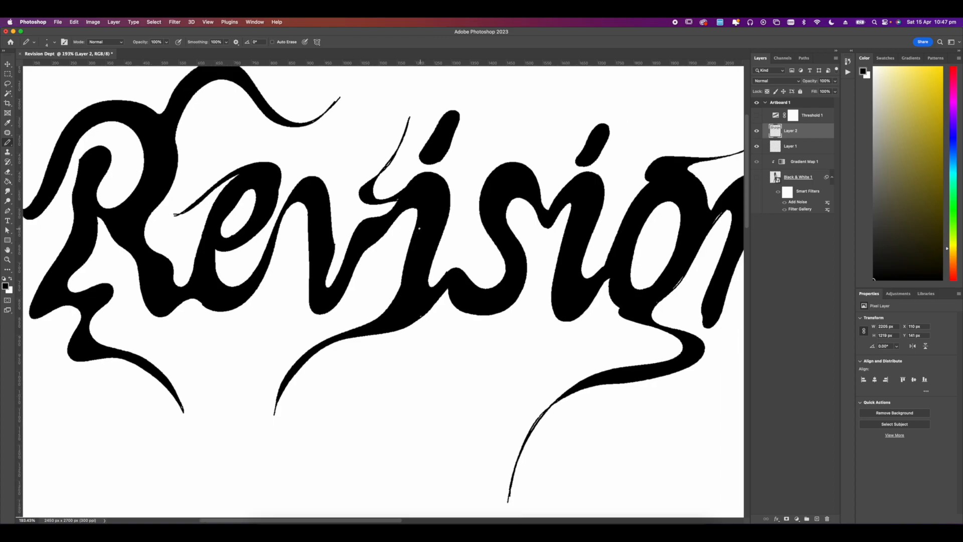
Displace the lettering again at scale 10/10 using the glass map.psd file.
click(174, 21)
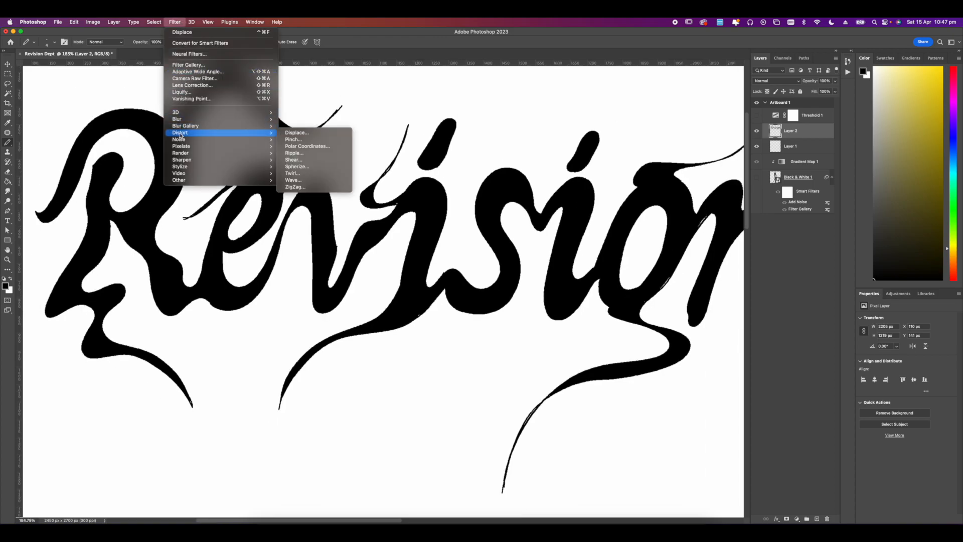
click(297, 132)
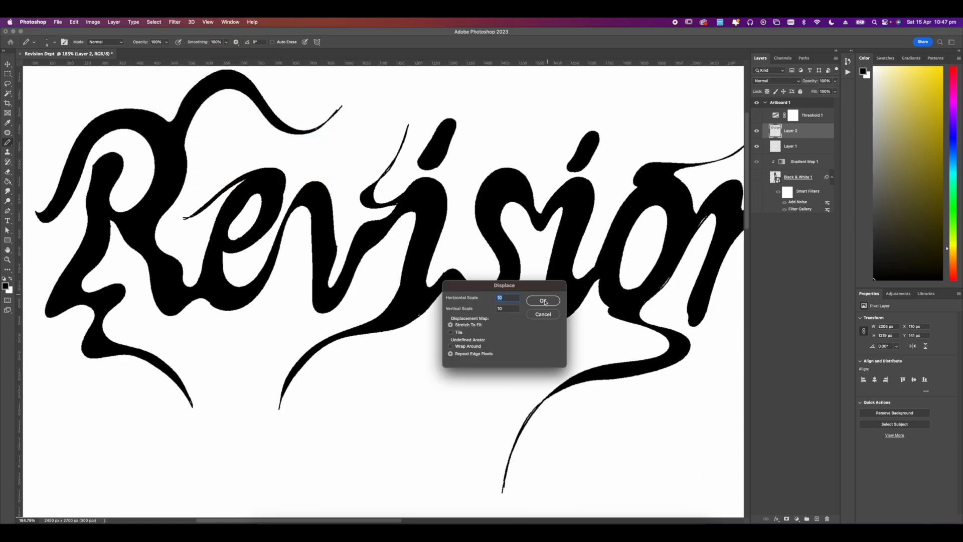
click(543, 300)
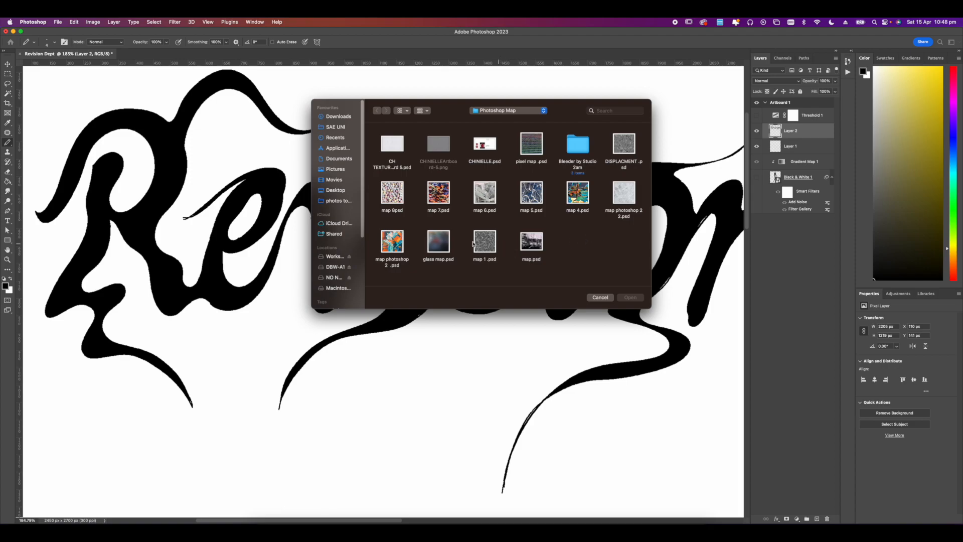
click(439, 239)
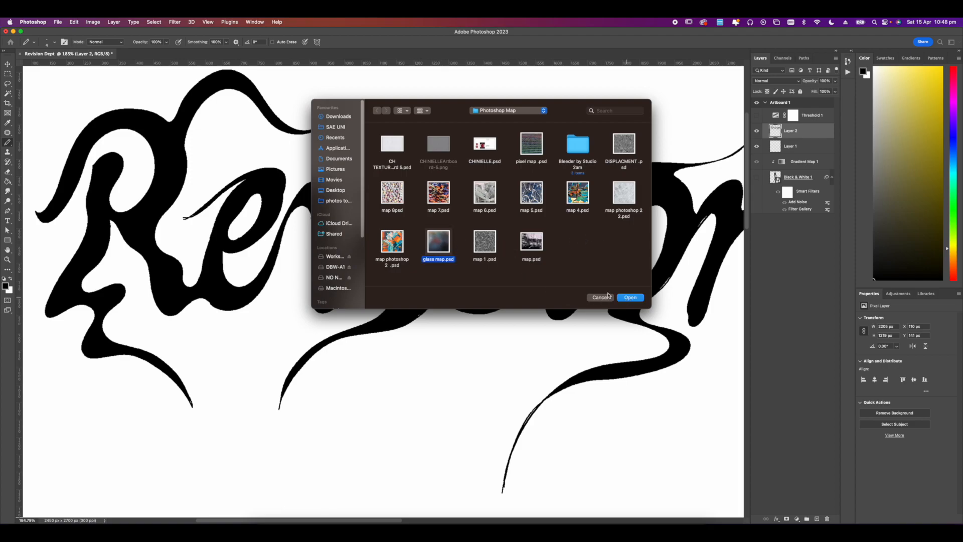
click(630, 297)
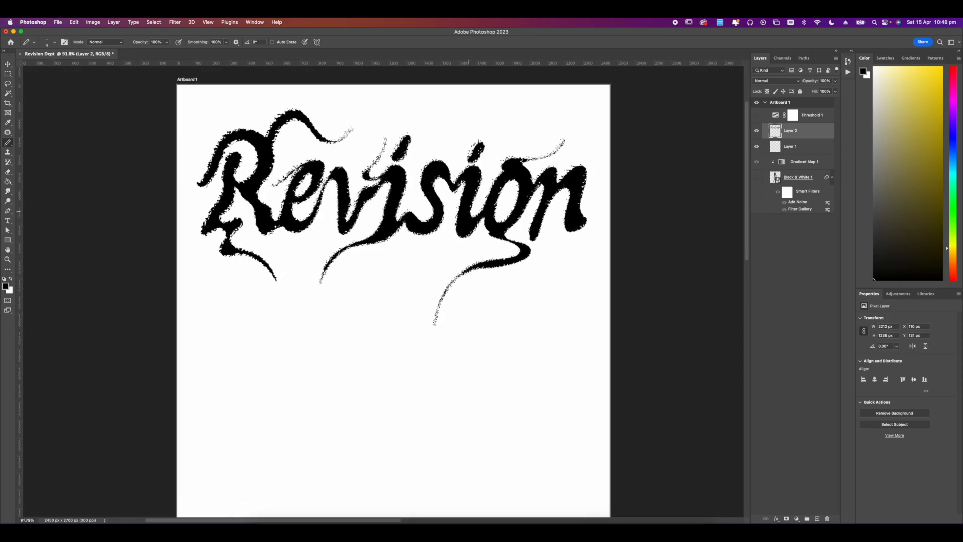
Add an Inner Glow (Normal, Noise 40, Choke 11, Size 43) and Color Overlay to Layer 2 copy.
right_click(790, 131)
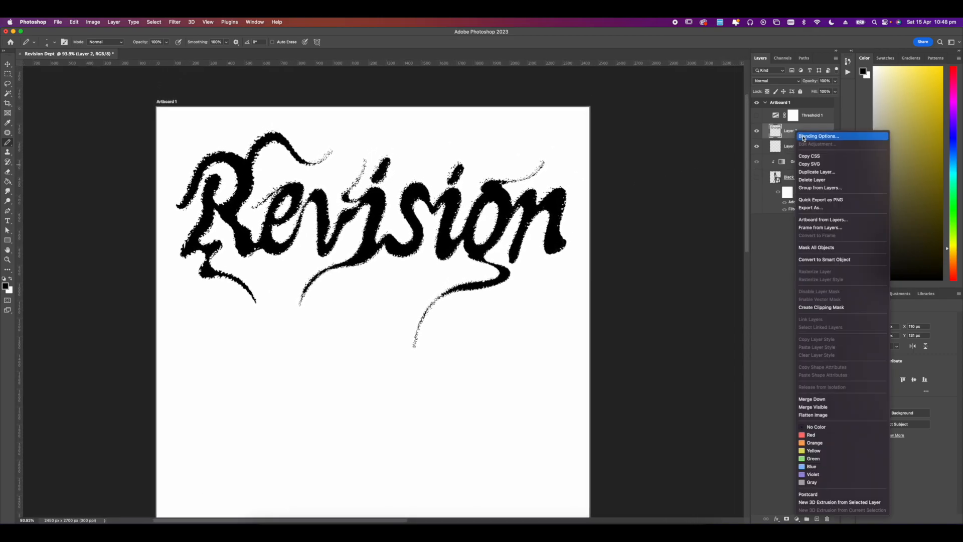
click(818, 136)
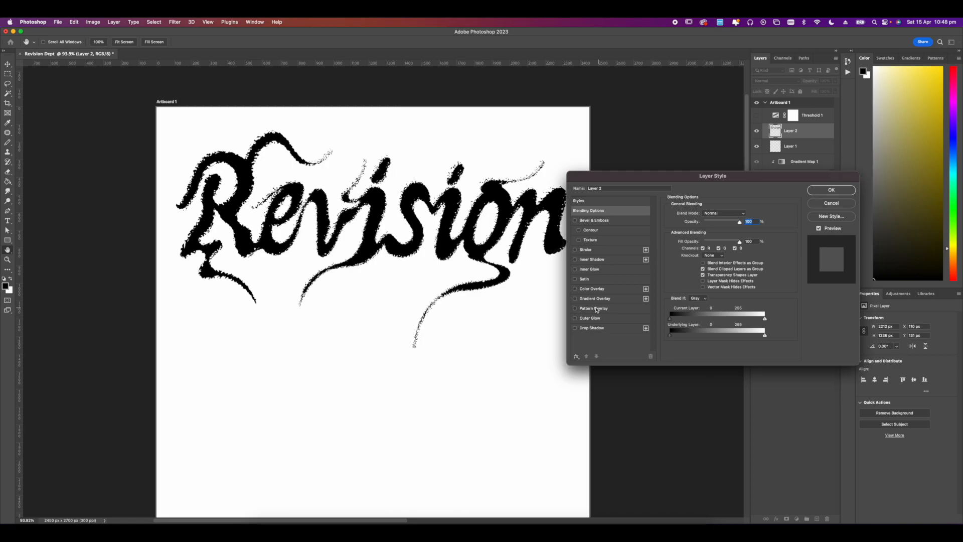
click(575, 269)
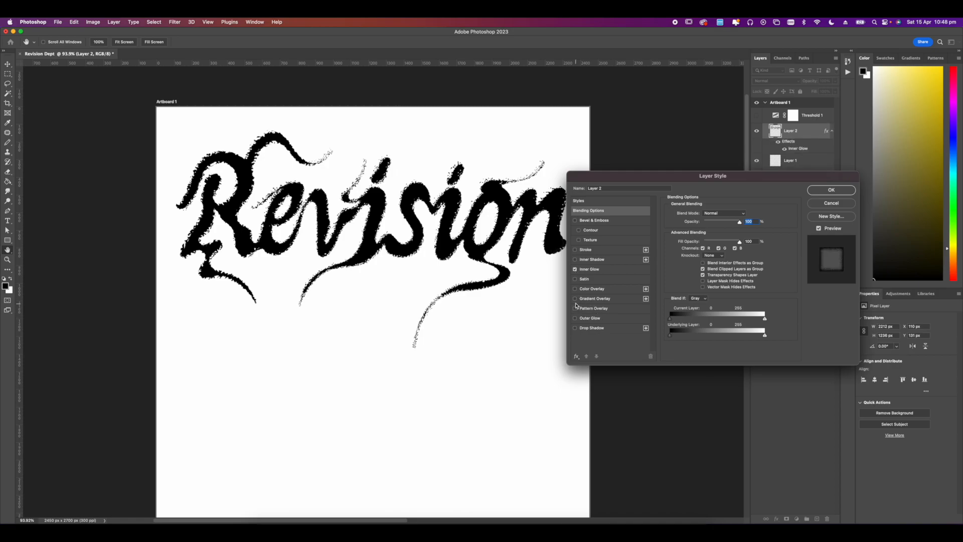
click(590, 269)
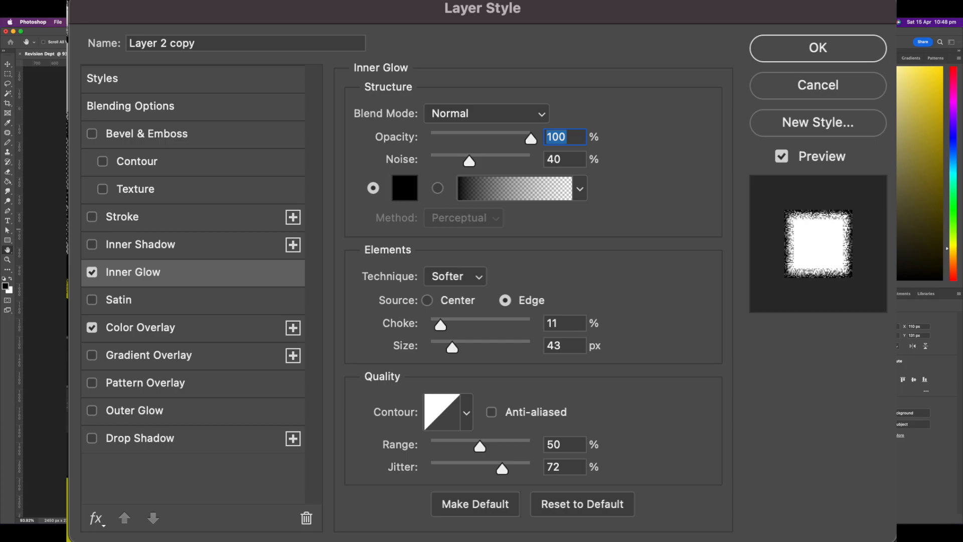
click(816, 48)
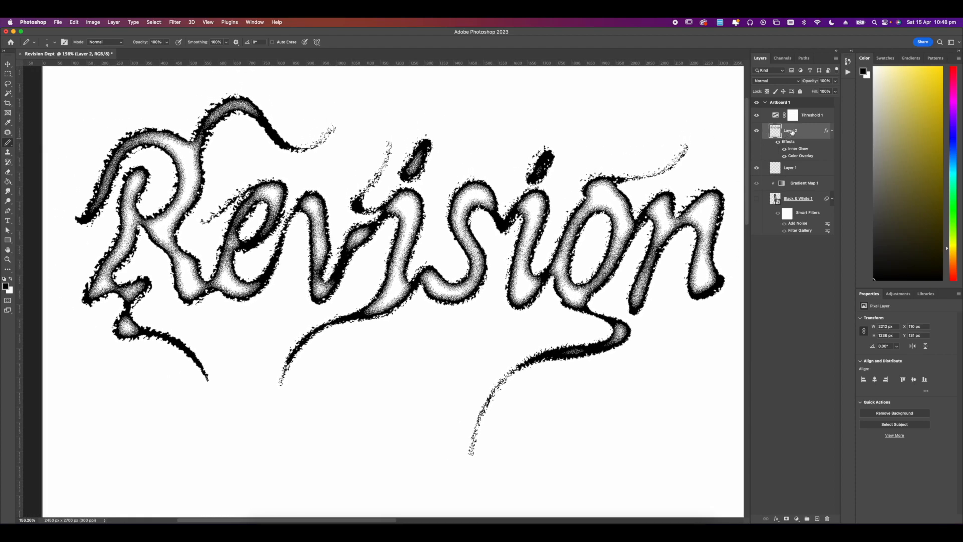
right_click(790, 130)
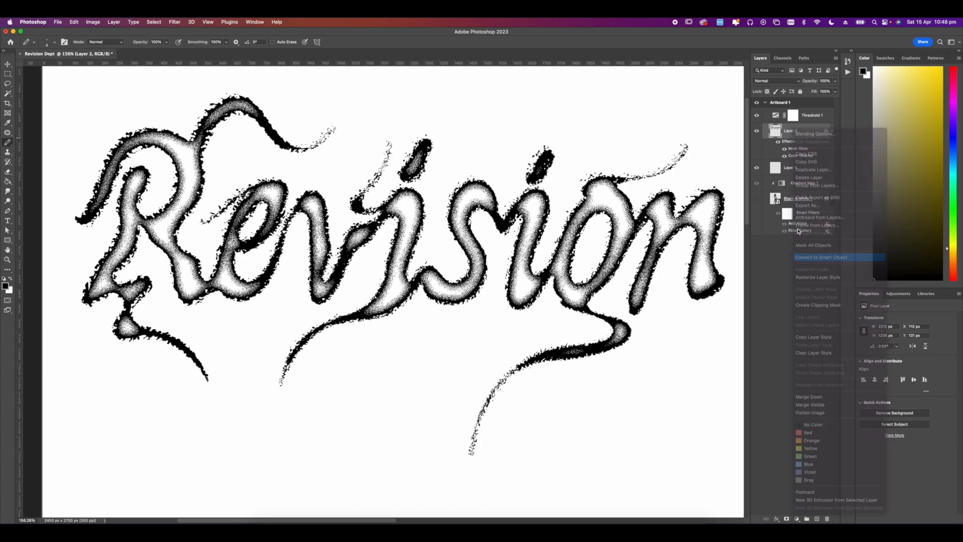
click(822, 256)
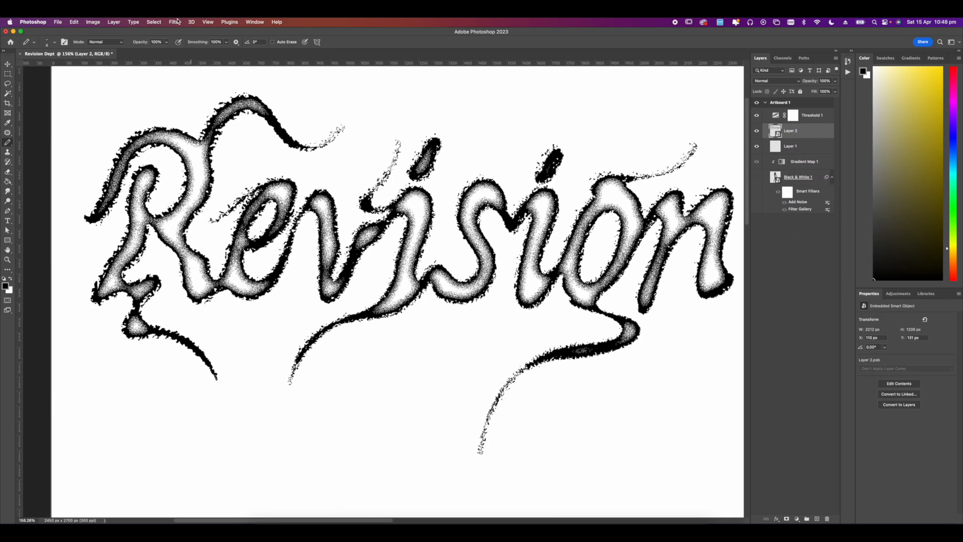
click(174, 21)
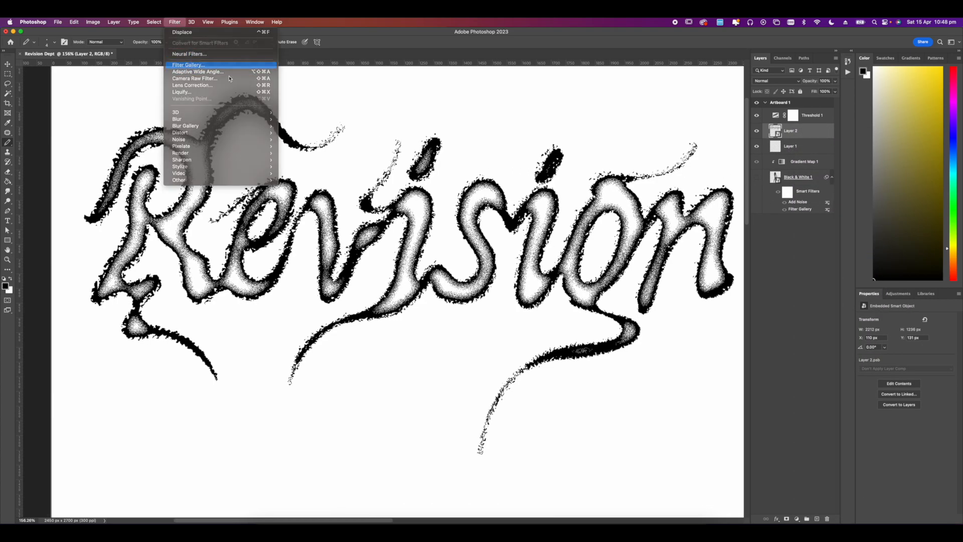
click(188, 64)
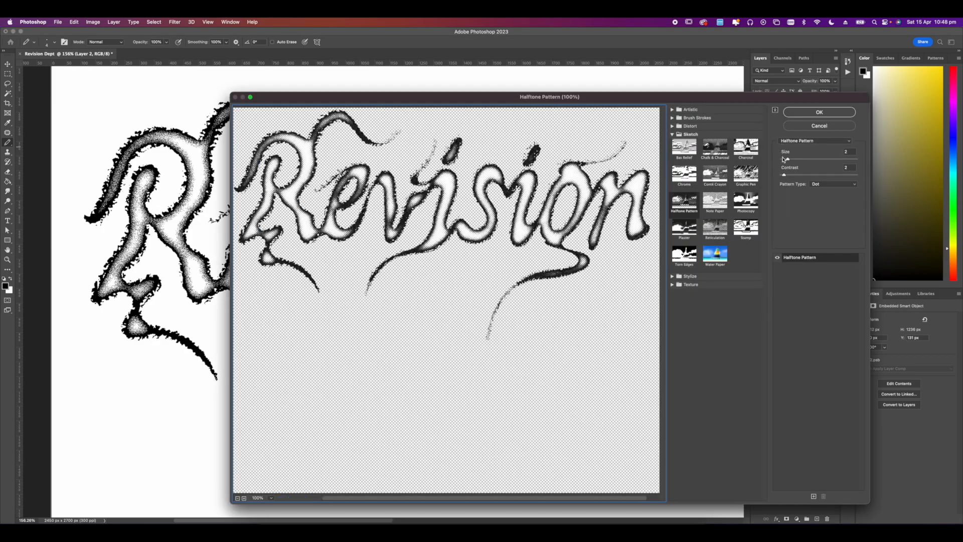
click(818, 111)
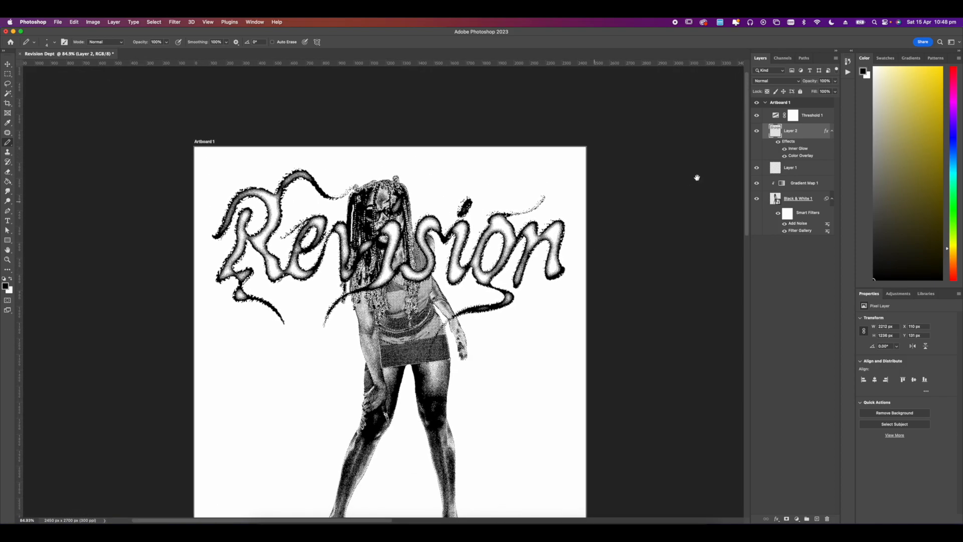
Convert the grouped portrait layers to a smart object and begin warping the copied lettering.
click(805, 168)
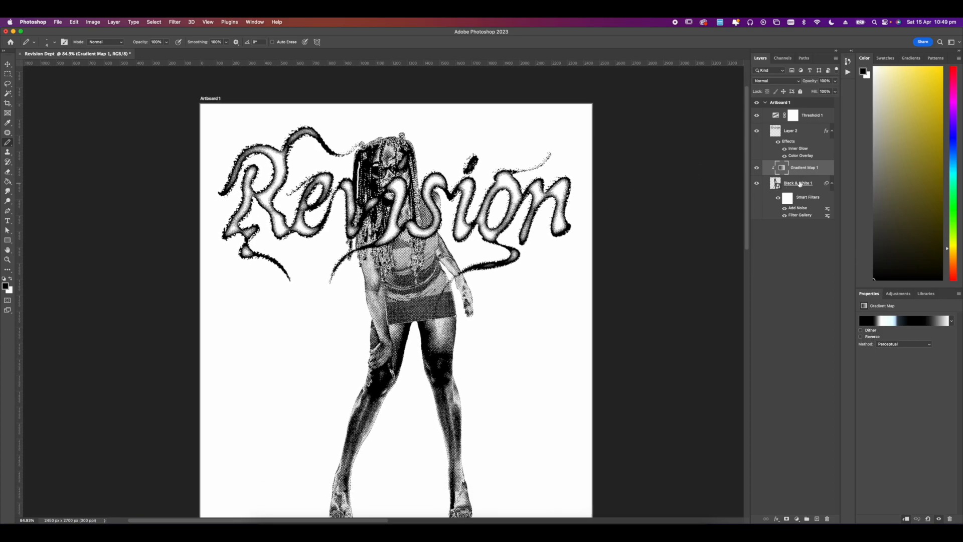
right_click(789, 163)
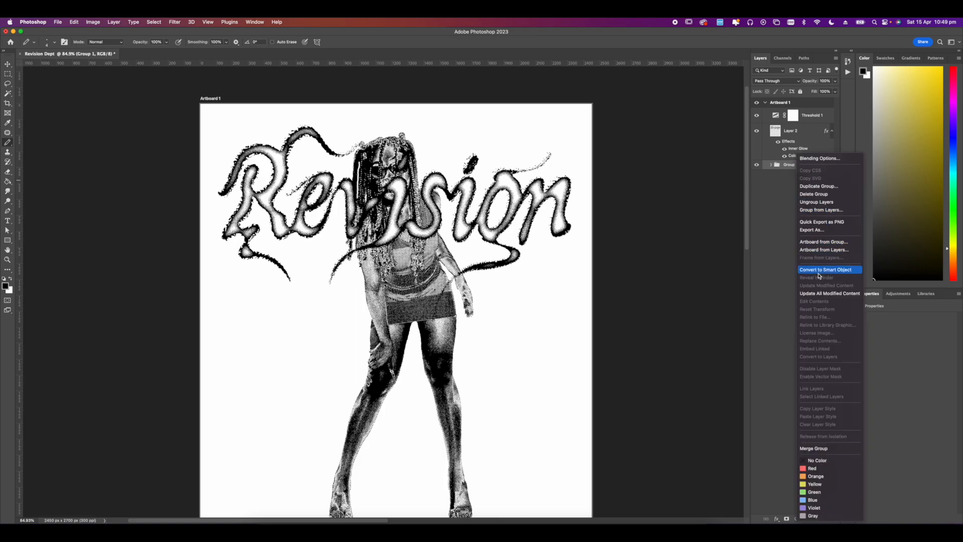
click(826, 269)
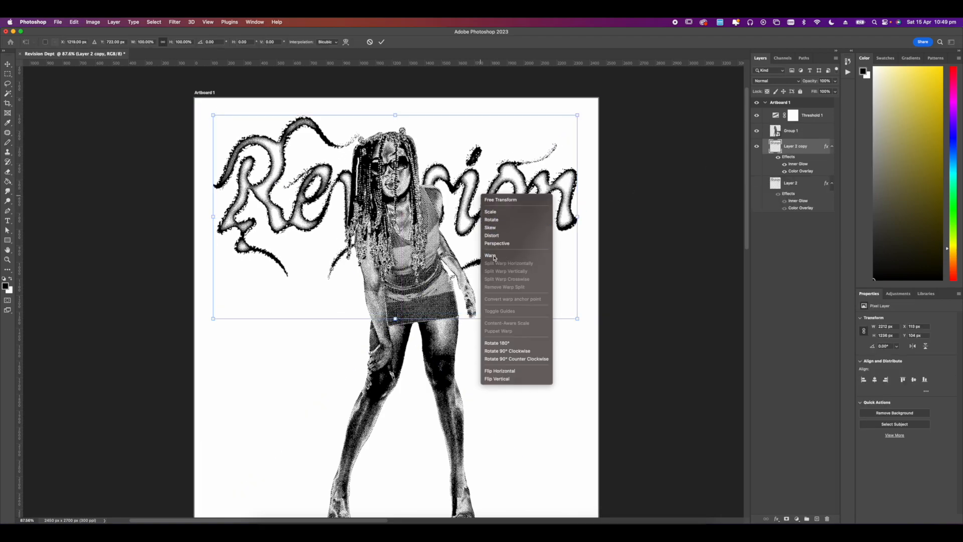
click(489, 256)
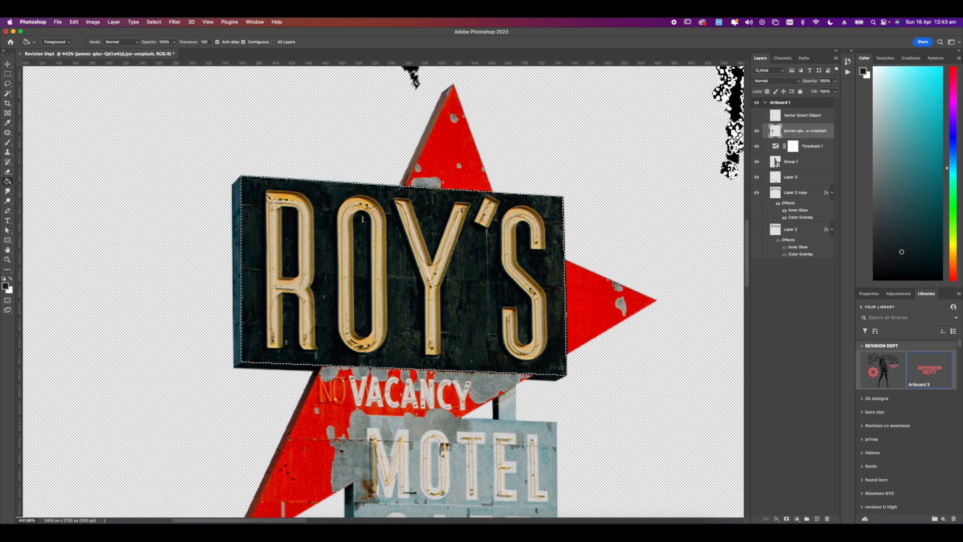
Set the motel sign aside and move over to the Illustrator document with the bold R.
right_click(802, 131)
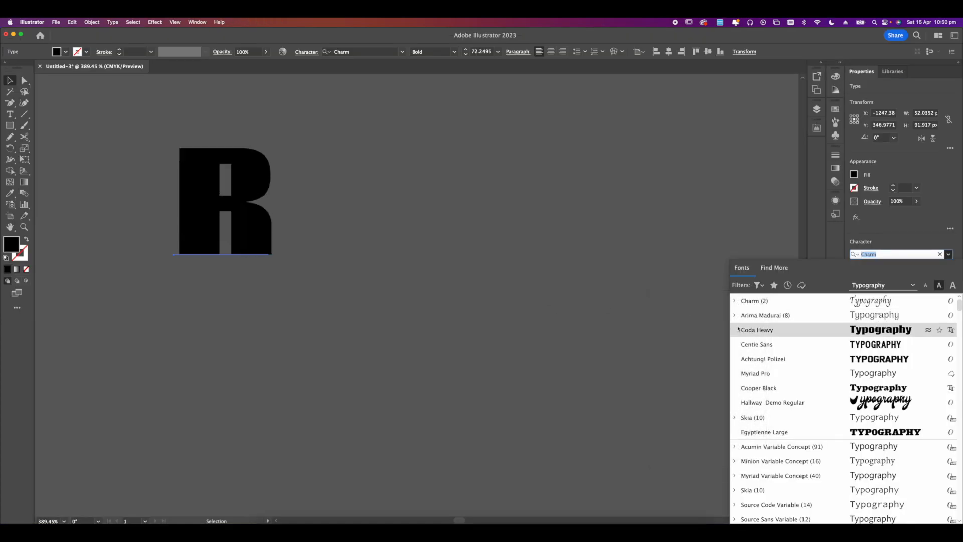
Set the R in Coda Heavy and make rotated 45° copies for the starburst logo.
click(756, 330)
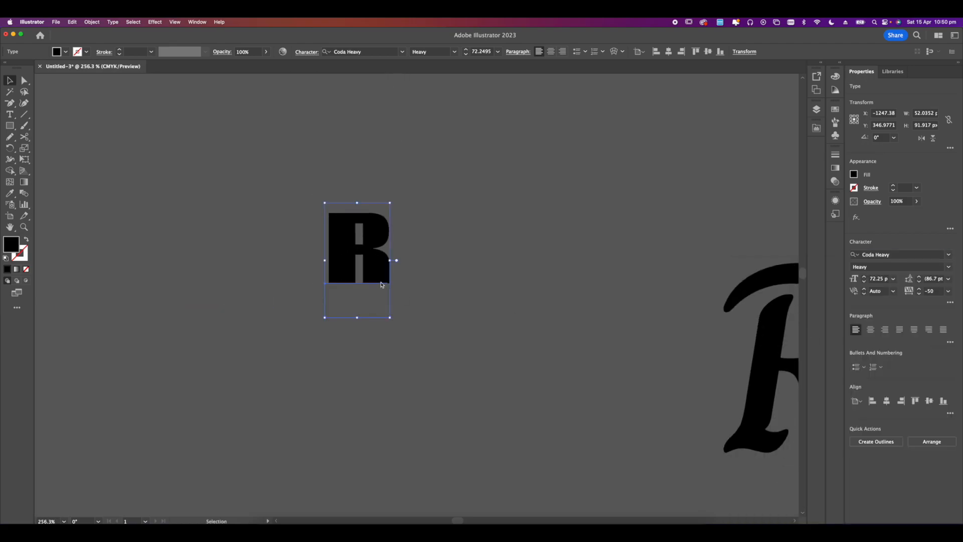
click(876, 442)
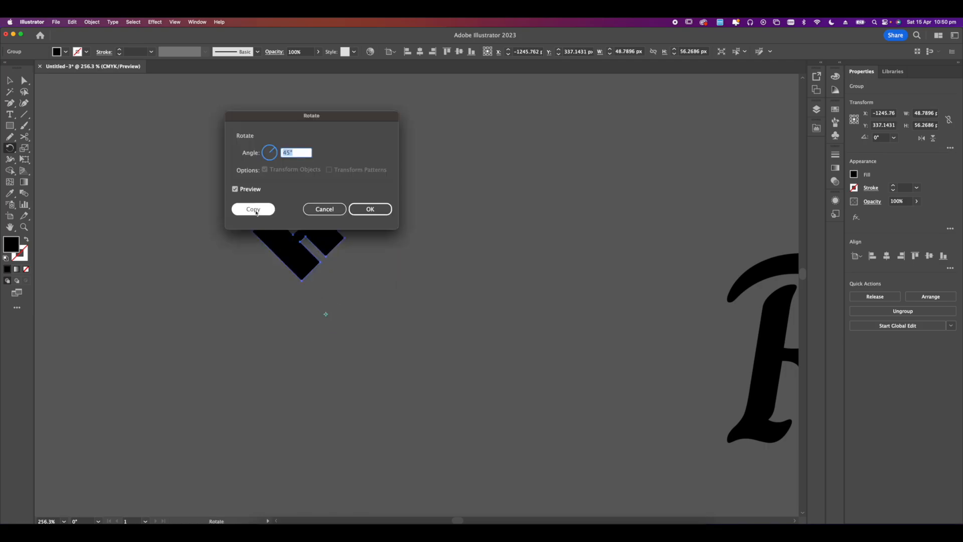
click(252, 209)
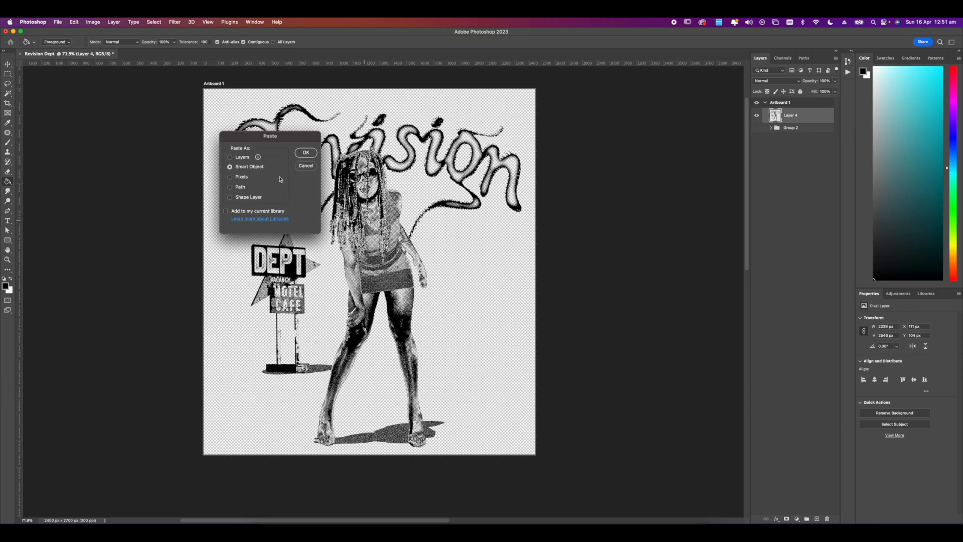
Paste the REVISION DEPT logo as a smart object and scale it into the upper right.
click(305, 153)
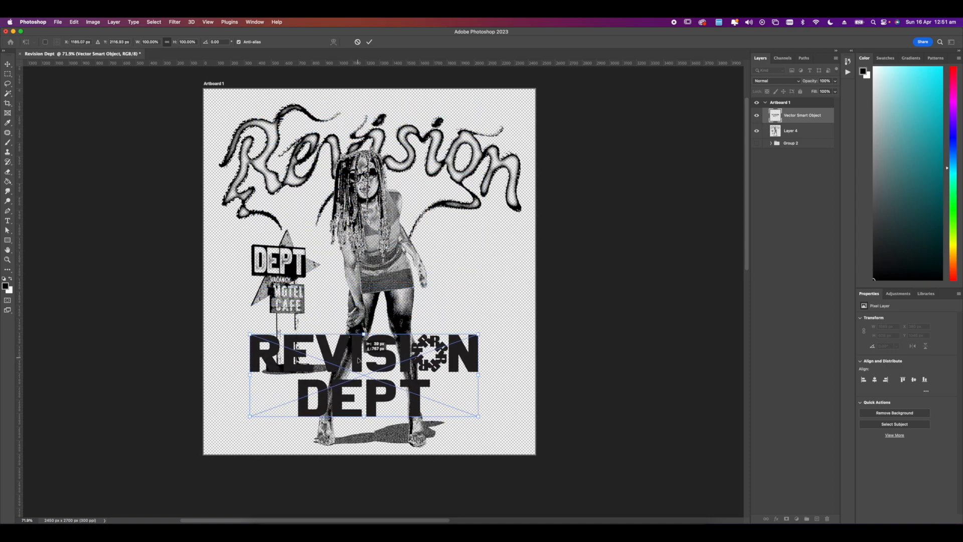
drag(479, 417, 478, 423)
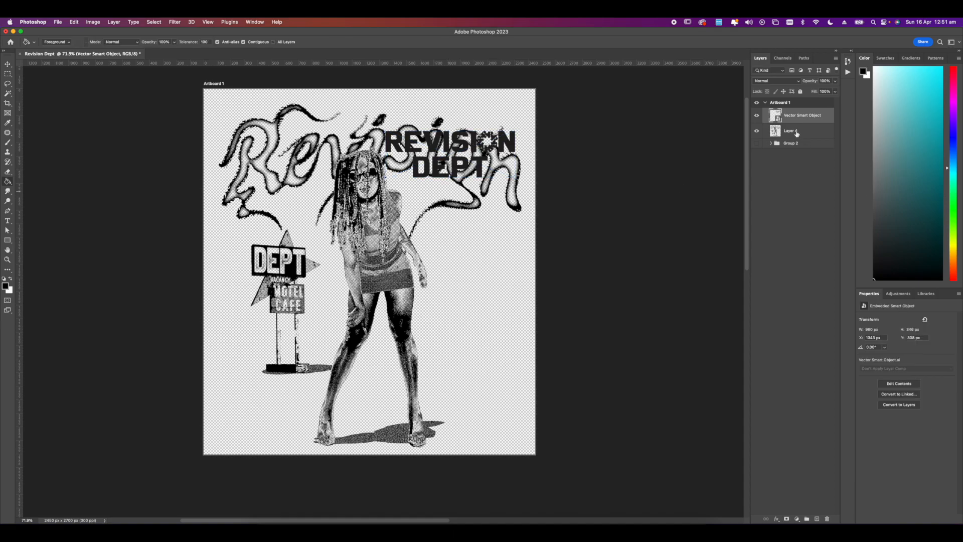
Tint the logo with a Color Overlay layer style.
double_click(801, 114)
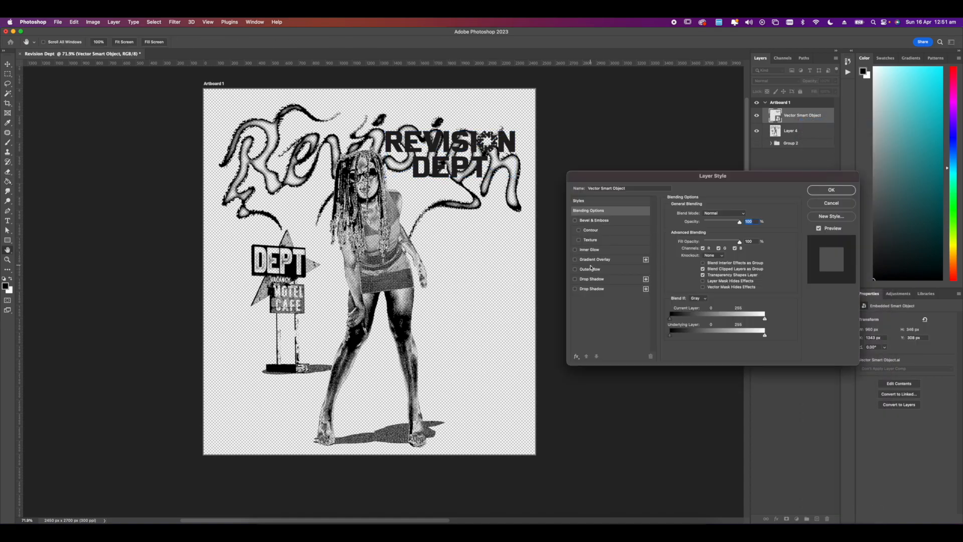
click(576, 355)
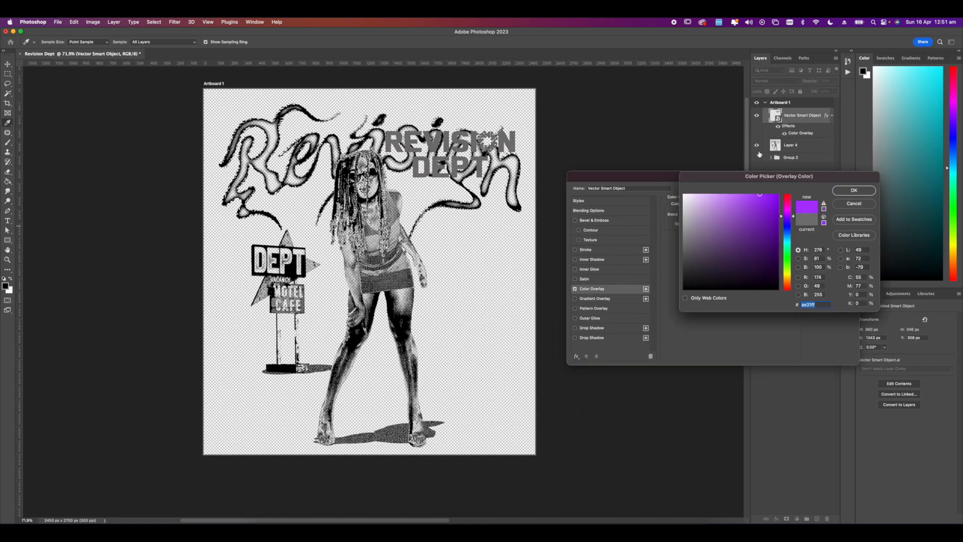
click(785, 208)
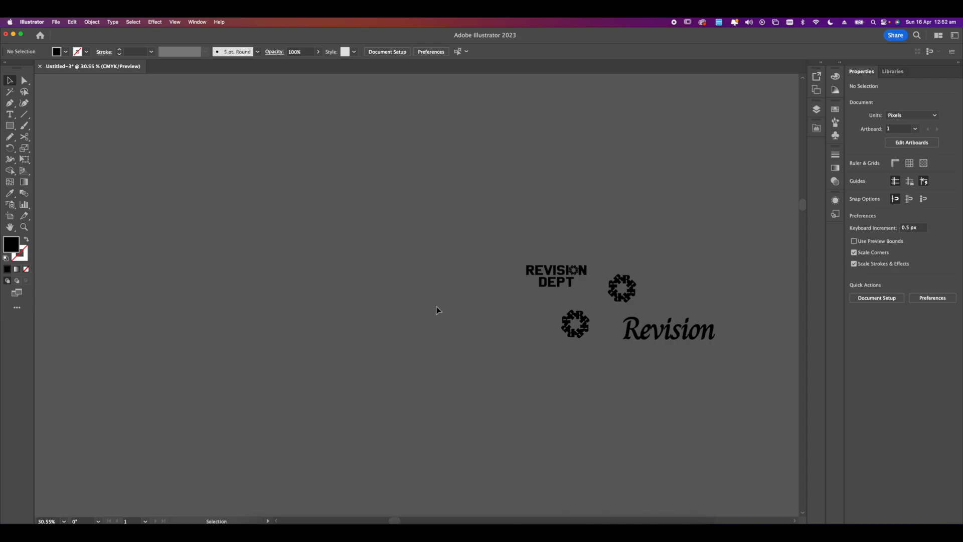
Switch to DBWproTechpackfinal.ai and pick the tee and flared pants flats to copy.
click(56, 21)
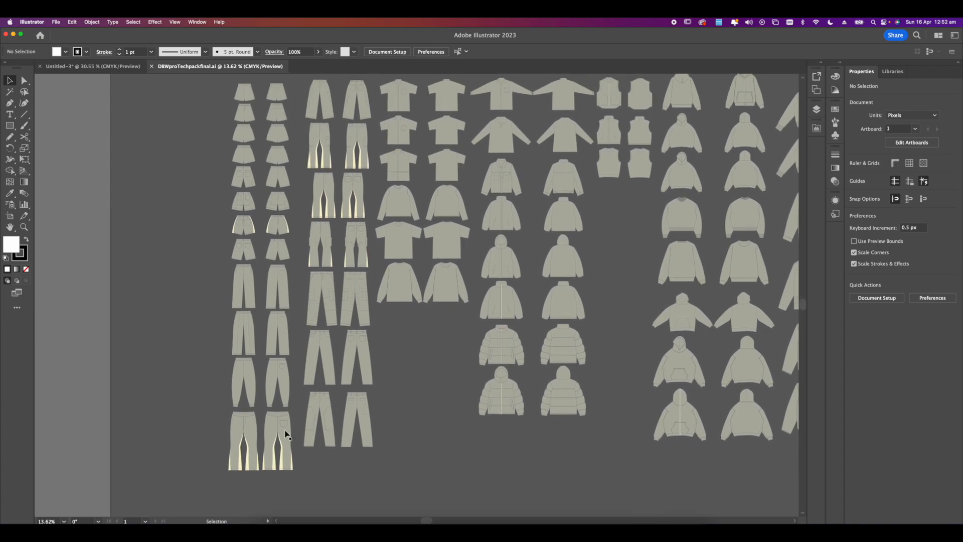
click(260, 439)
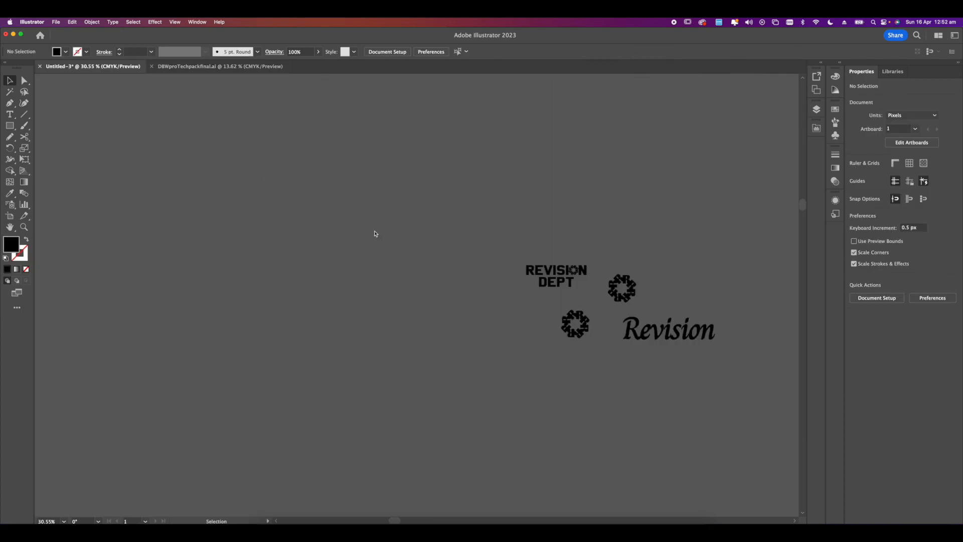
mouse_move(433, 263)
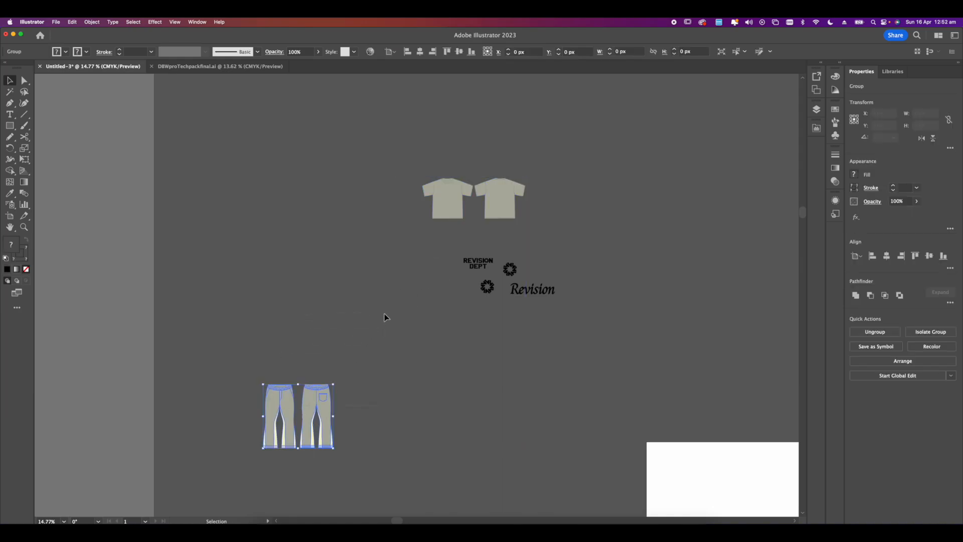
Arrange the pants flats in the layout and flatten transparency on the tee's portrait back print.
drag(298, 416, 406, 301)
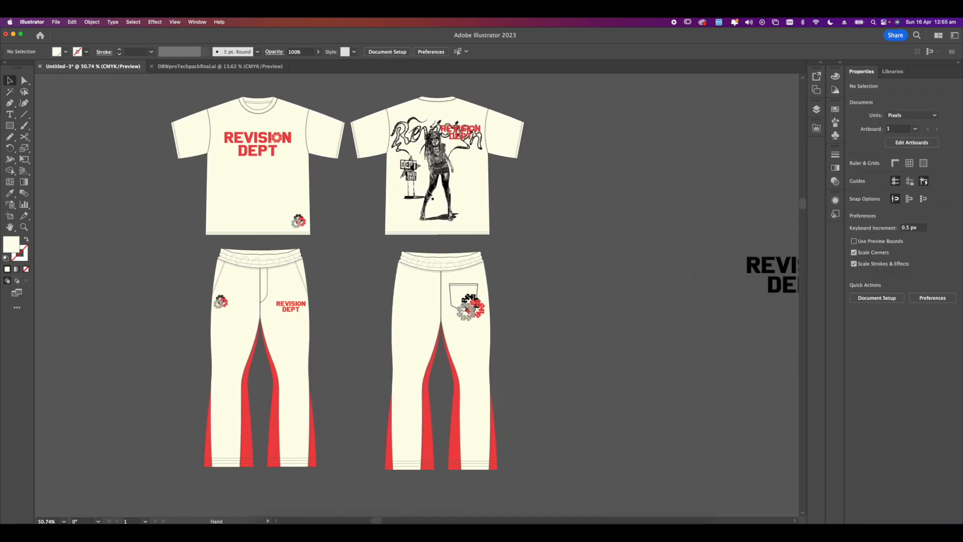
click(92, 22)
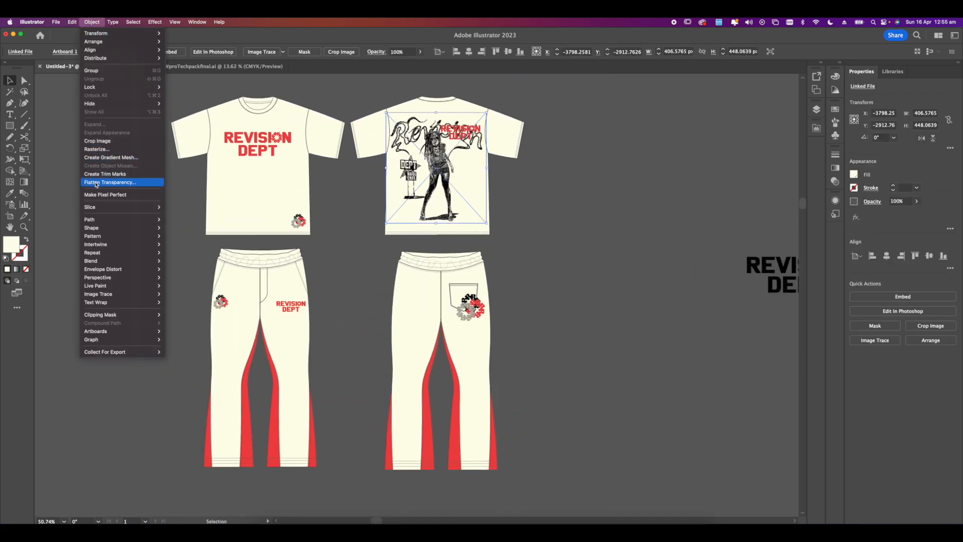
click(111, 181)
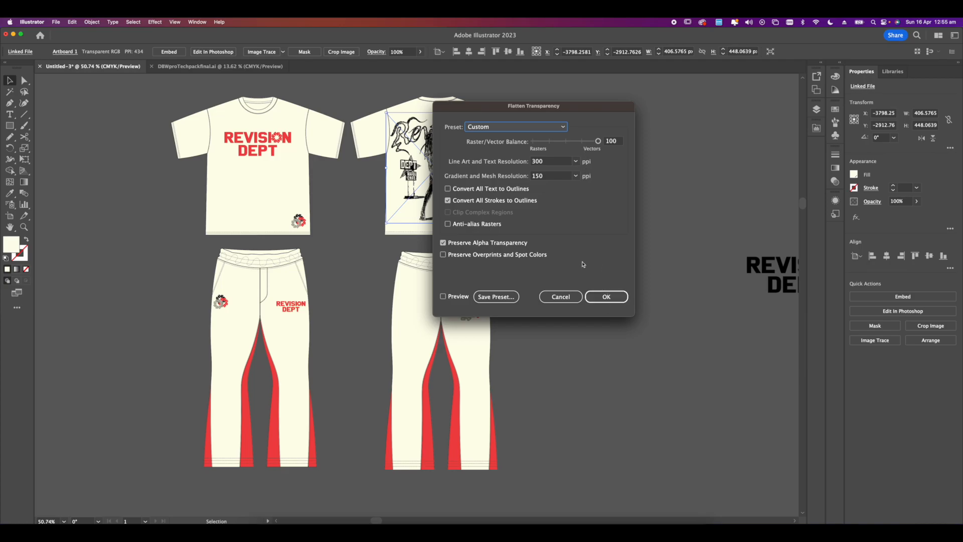